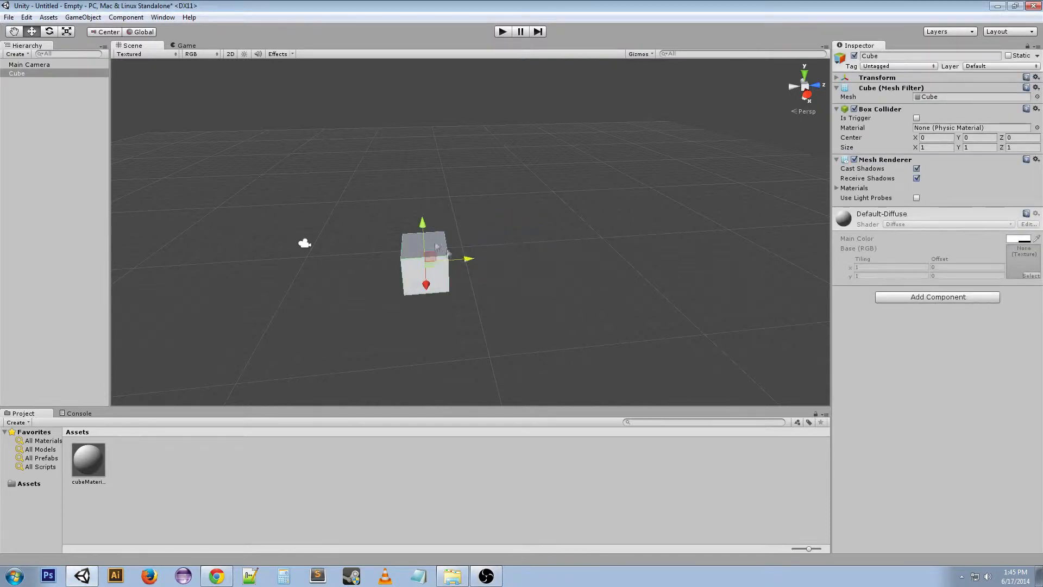
Drag the cube to a new spot and play-test twice, confirming it renders dark.
left_click_drag(422, 237, 433, 199)
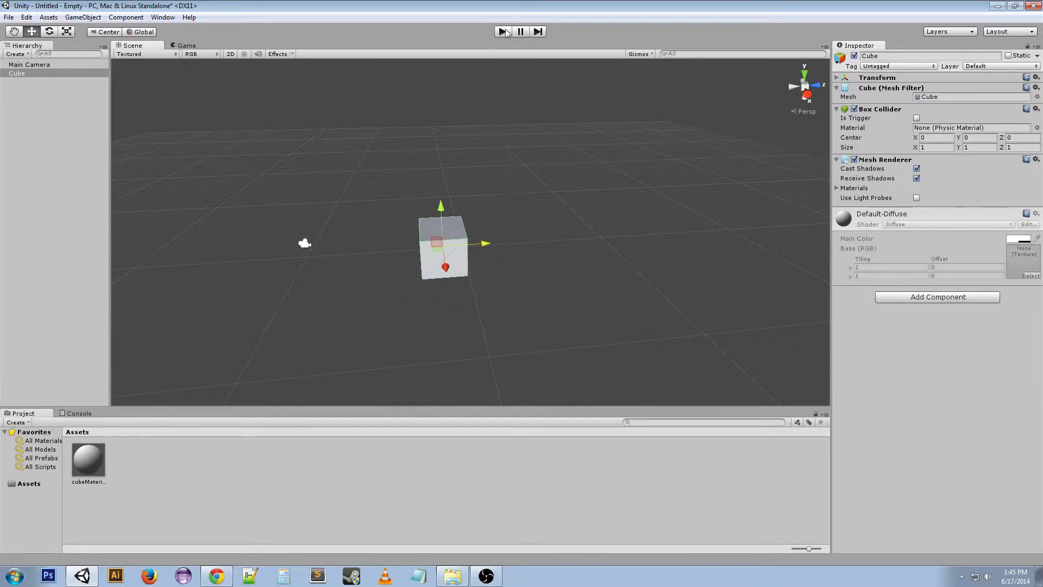
left_click(498, 31)
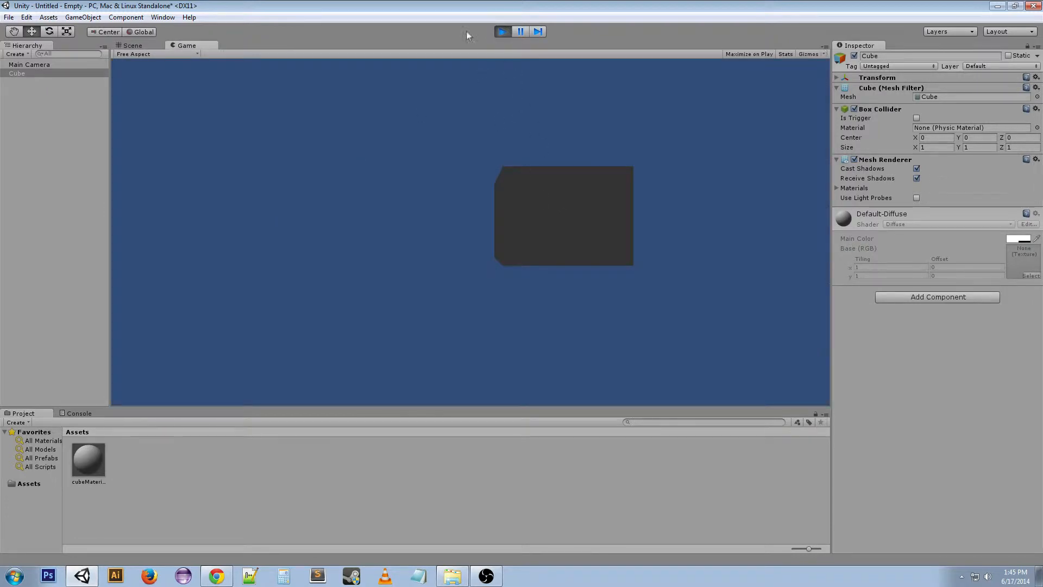
left_click(131, 45)
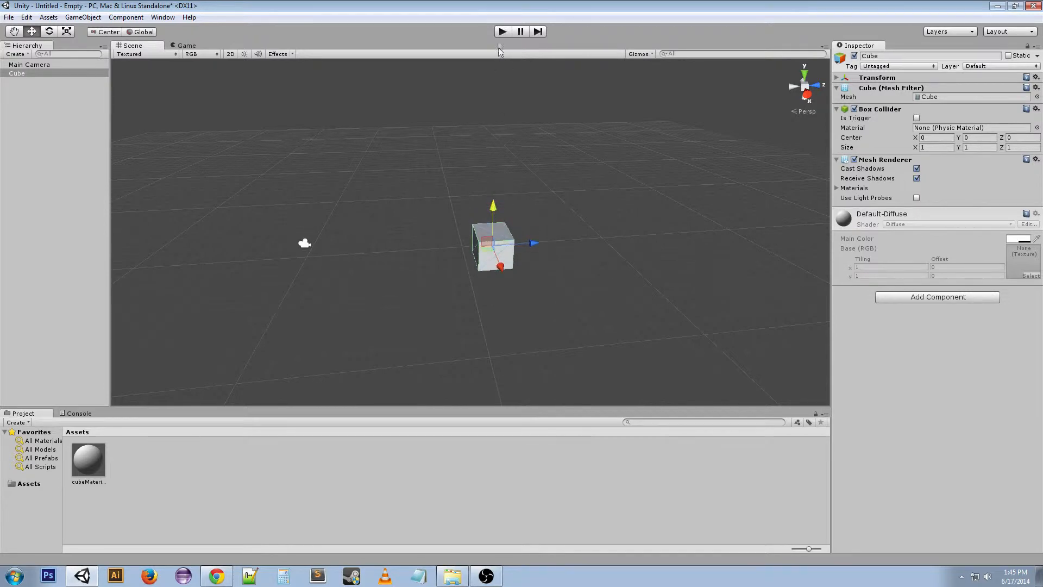
left_click(501, 30)
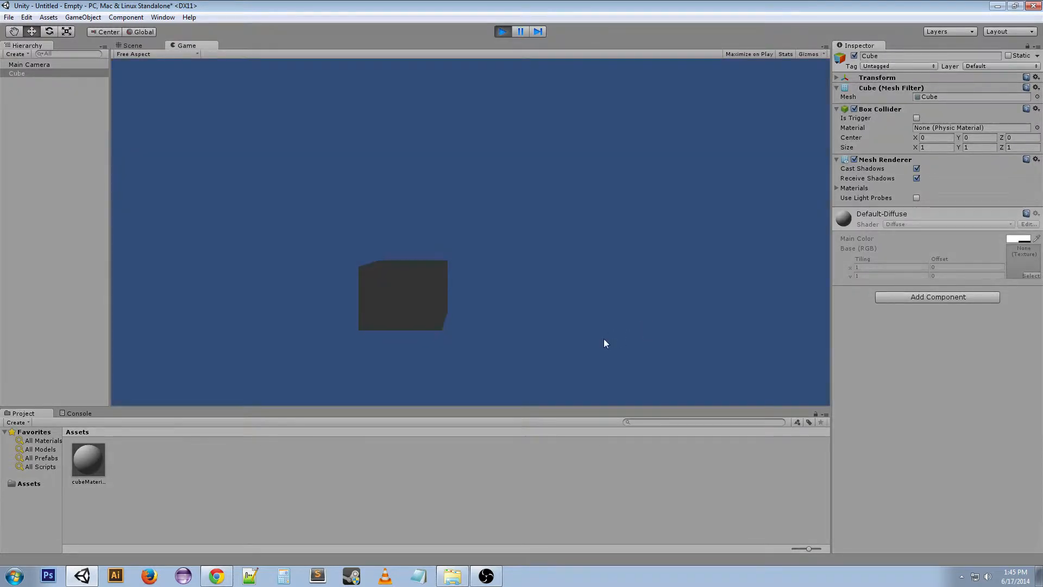
mouse_move(476, 317)
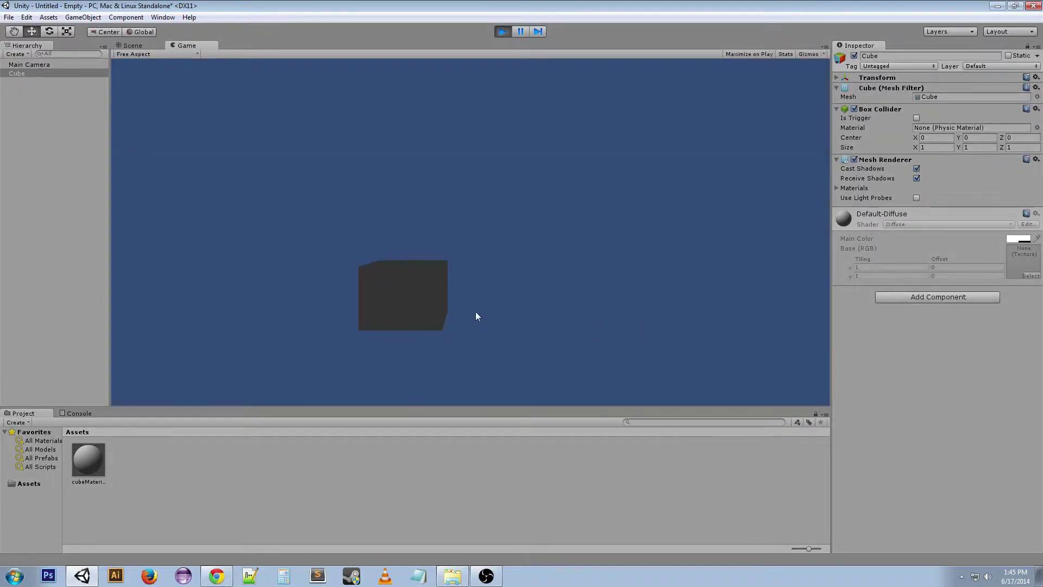
mouse_move(489, 65)
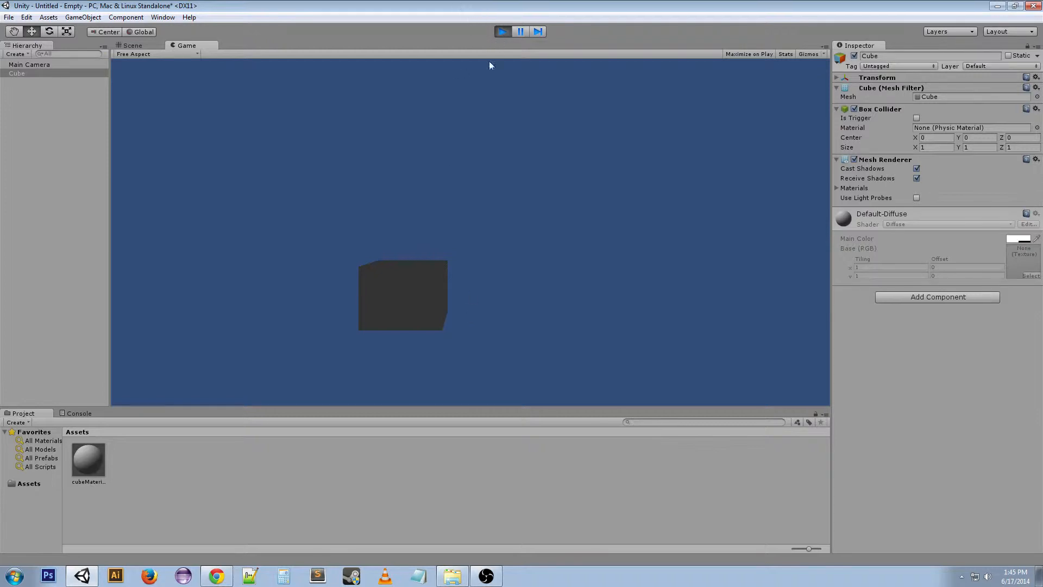
mouse_move(398, 261)
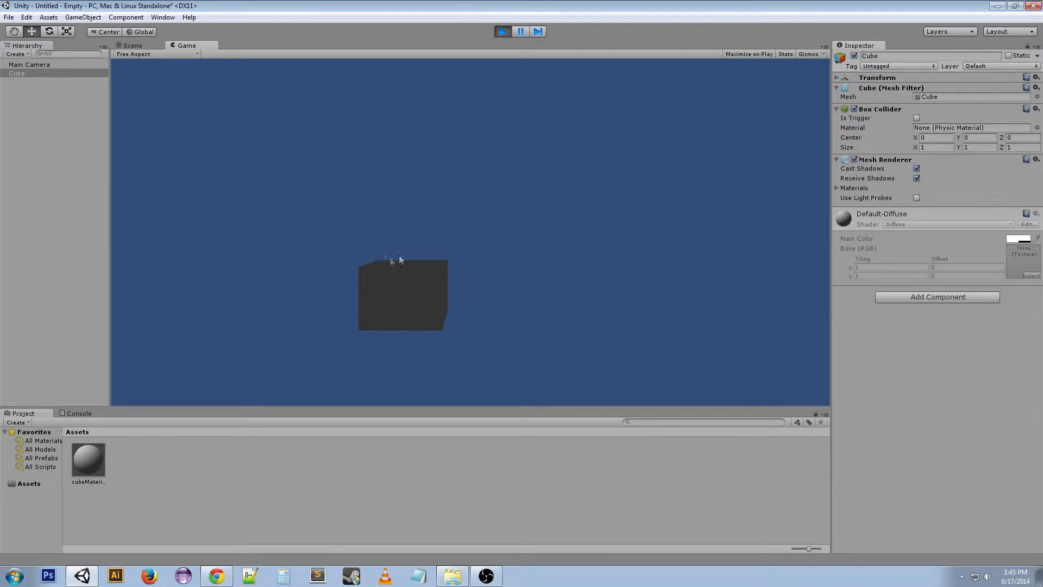
mouse_move(504, 116)
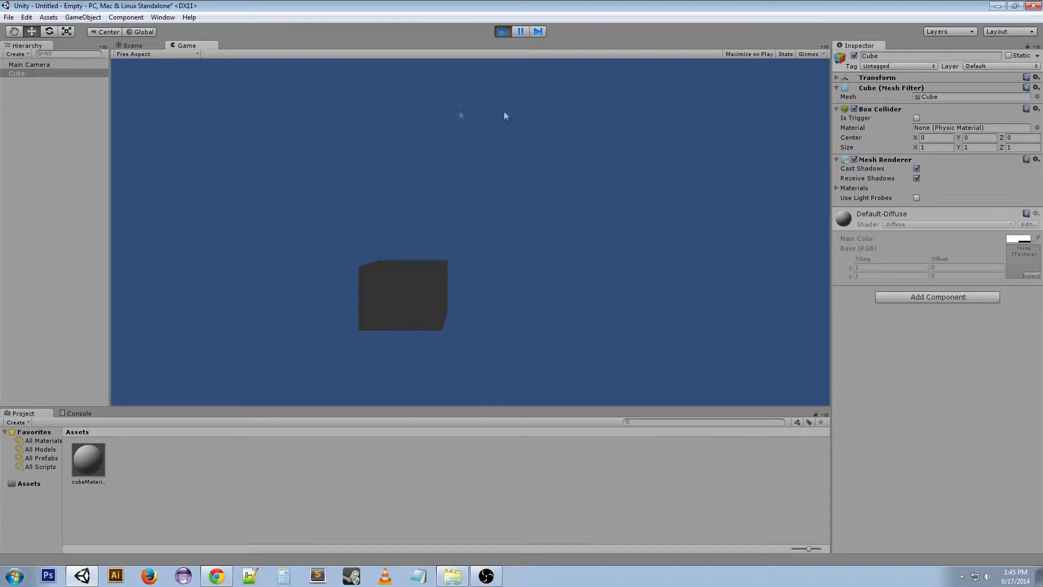
left_click(131, 45)
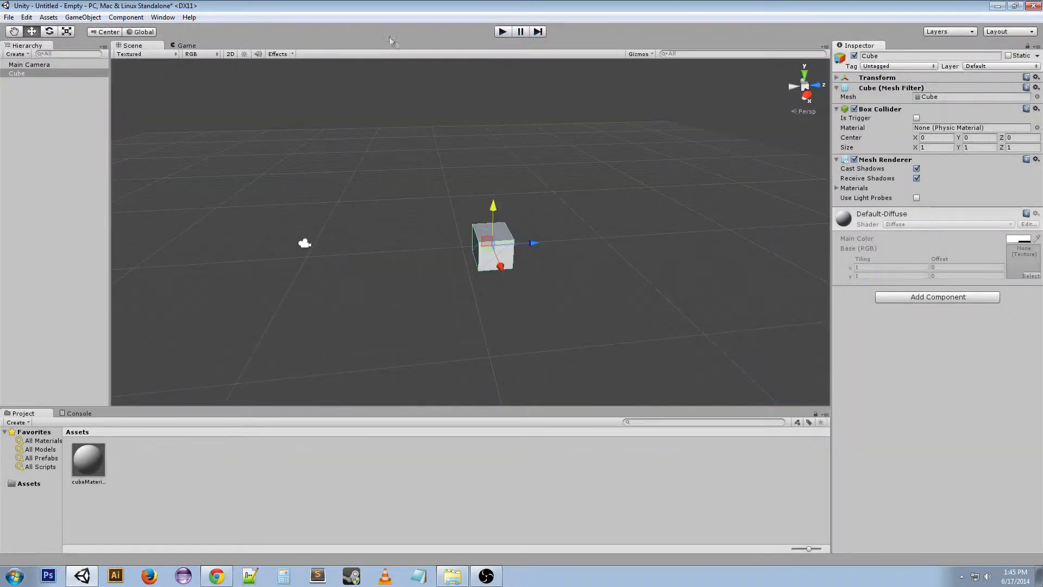
Create a Directional Light through GameObject > Create Other.
left_click(82, 17)
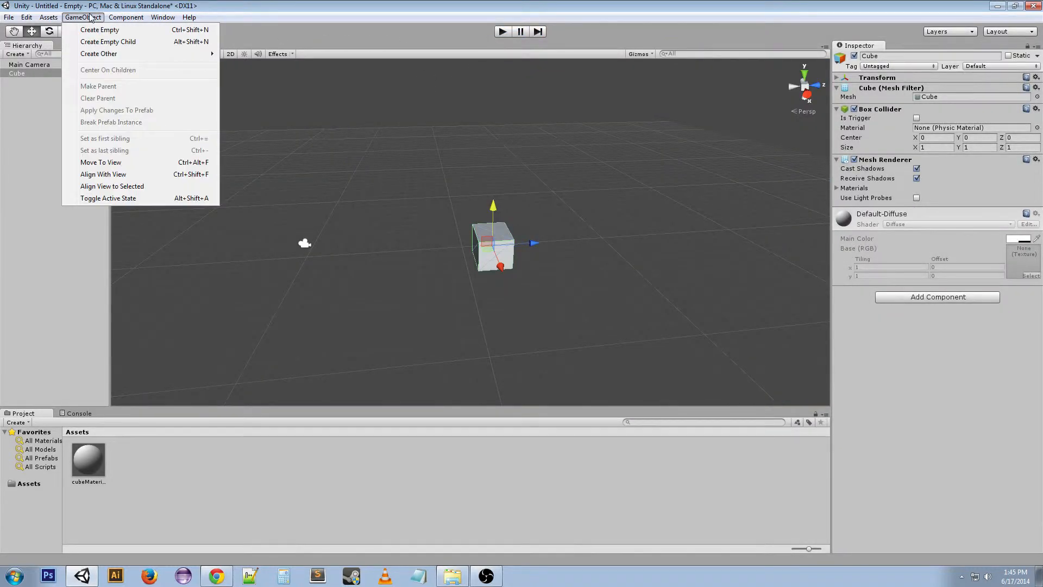
mouse_move(98, 54)
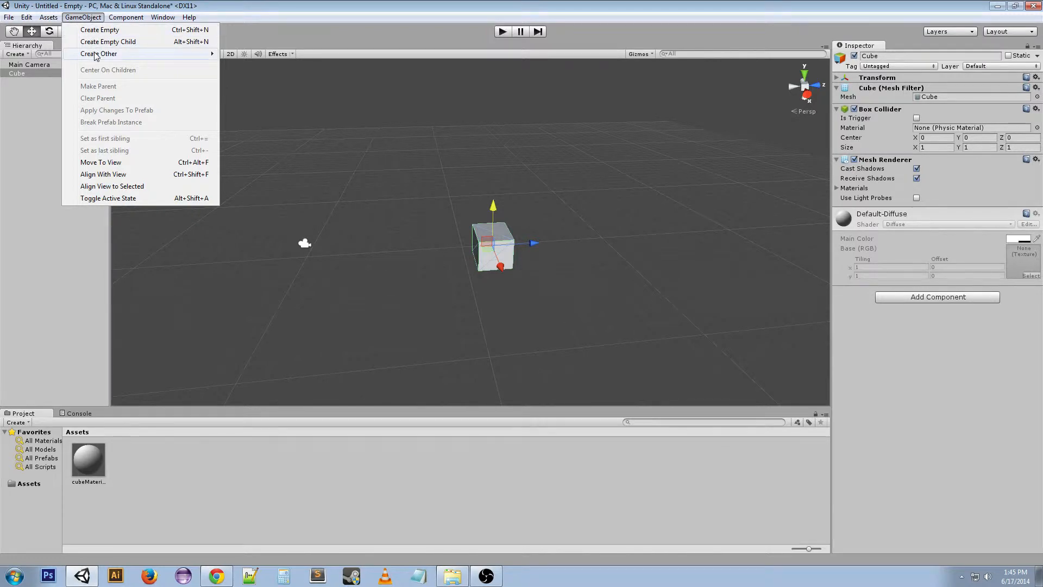
left_click(98, 54)
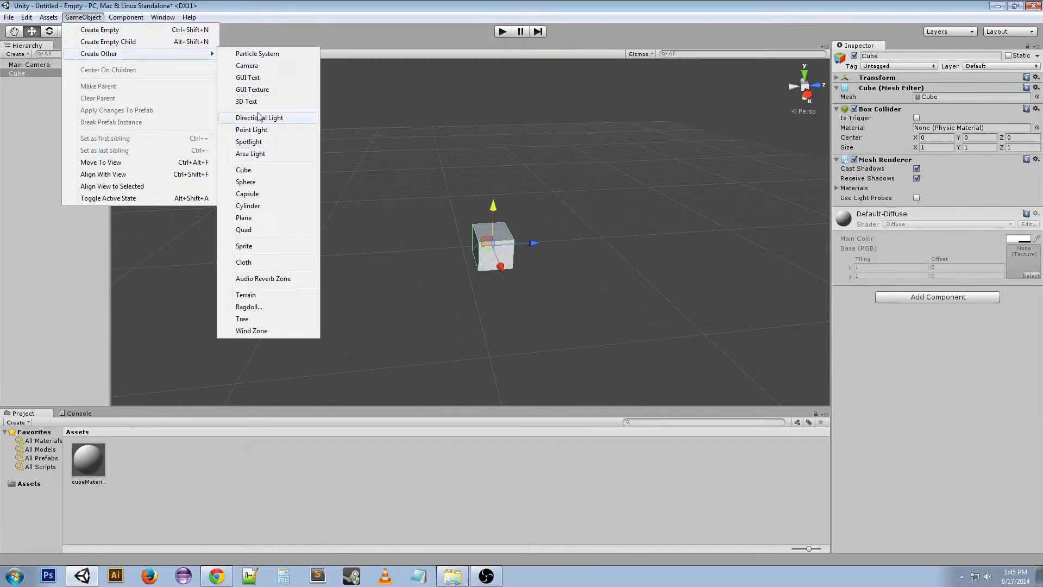
mouse_move(258, 154)
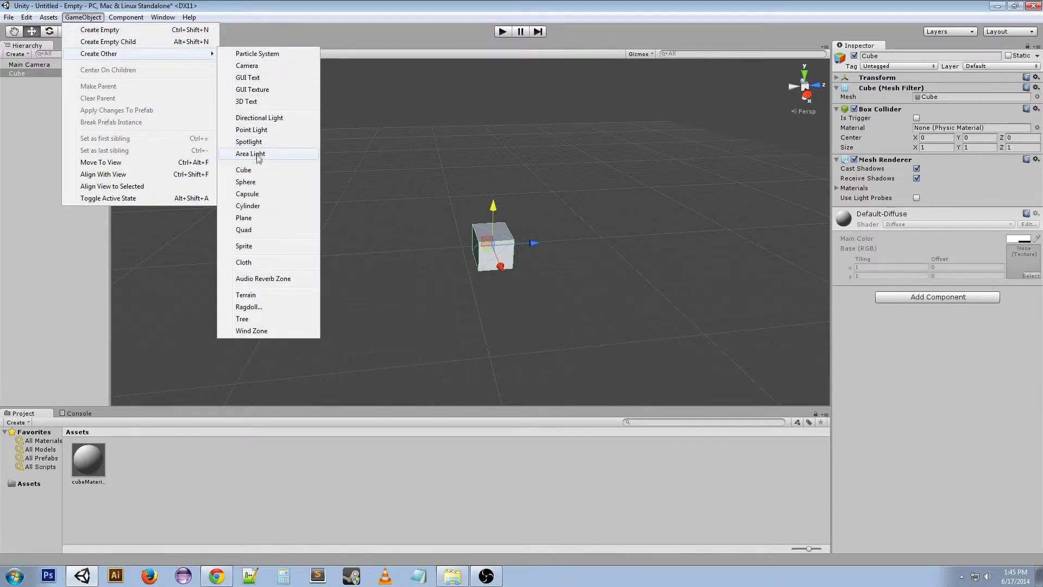
mouse_move(258, 118)
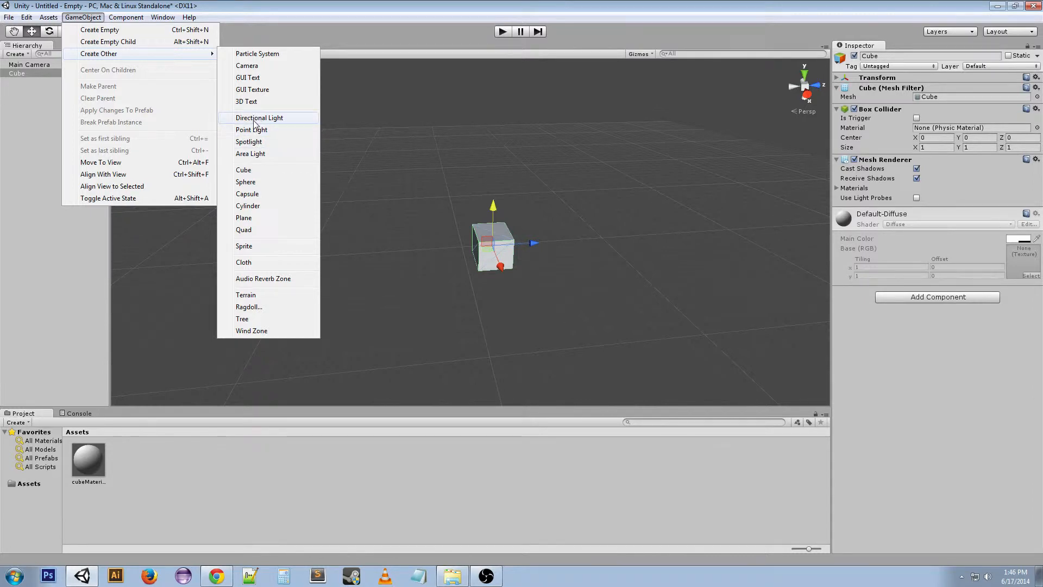
left_click(259, 118)
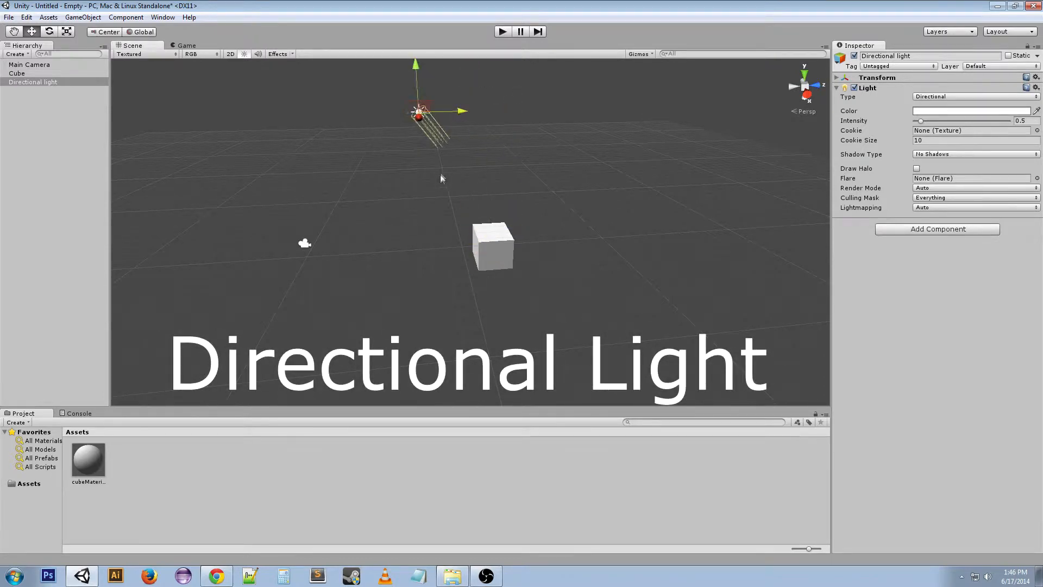
mouse_move(452, 145)
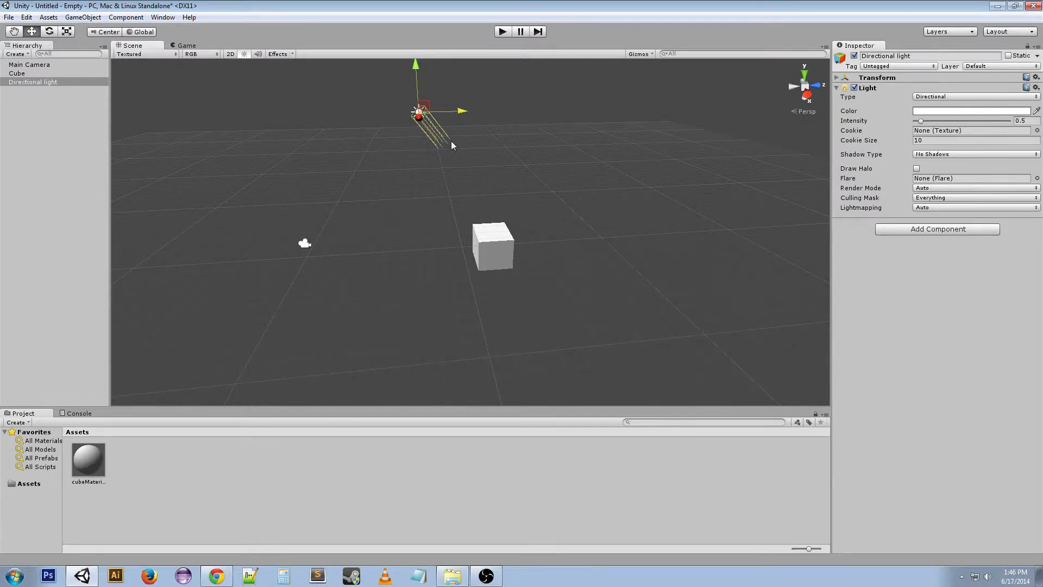
mouse_move(364, 128)
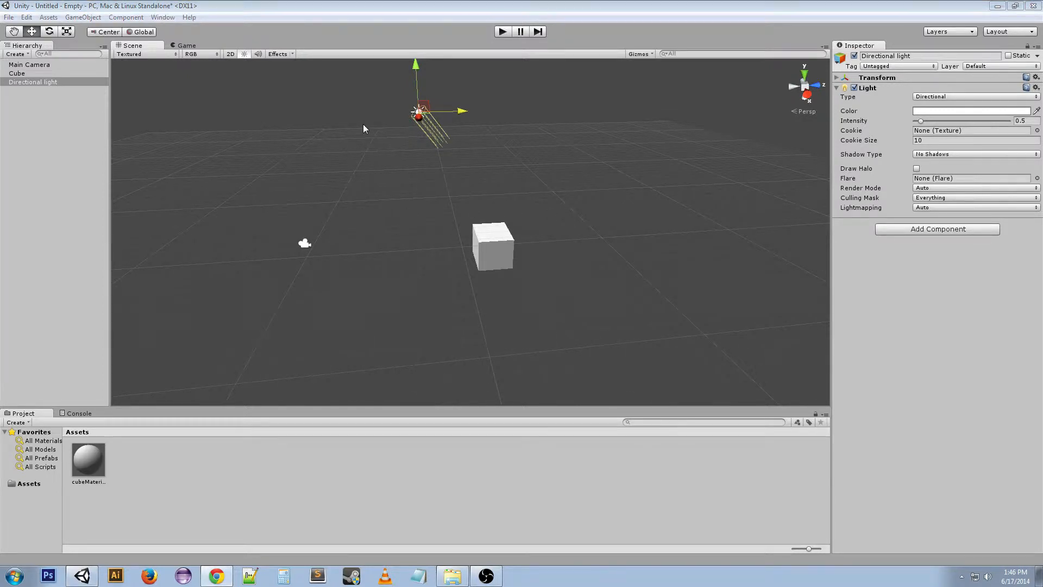
mouse_move(460, 111)
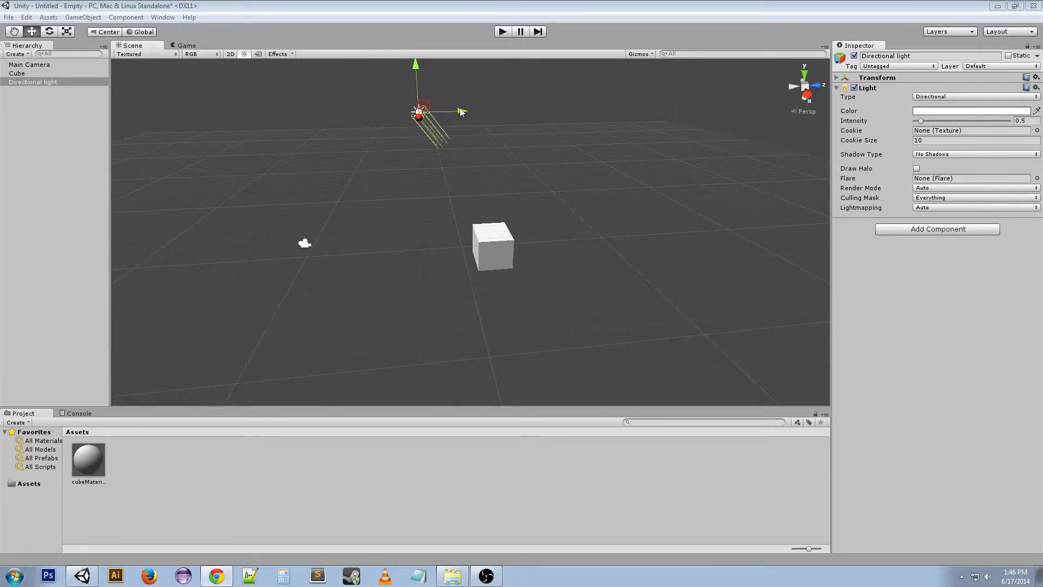
Drag the directional light left, back toward centre, then above the cube.
left_click_drag(419, 113, 313, 113)
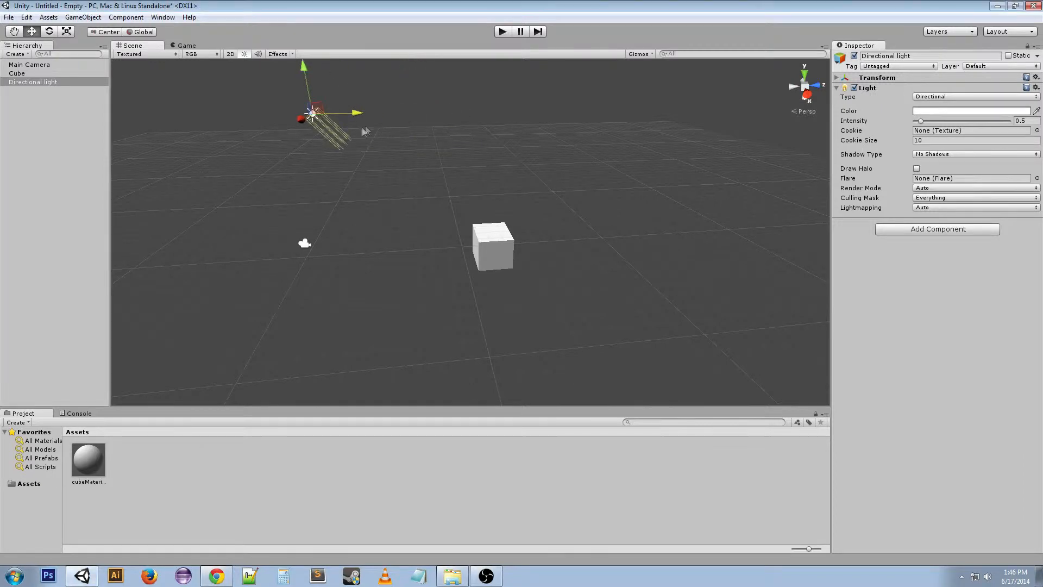
left_click_drag(313, 113, 399, 146)
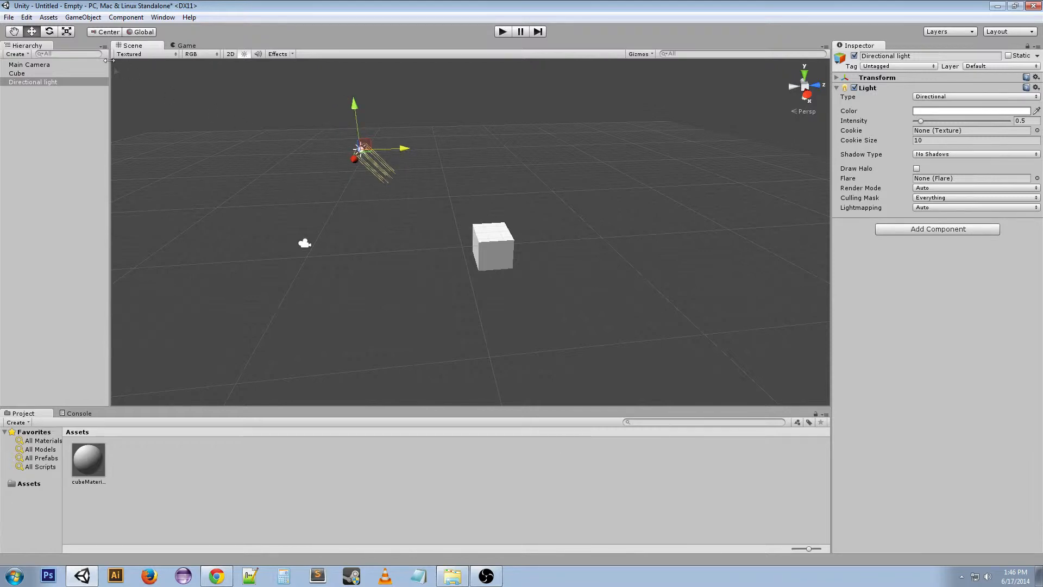
left_click_drag(359, 150, 209, 153)
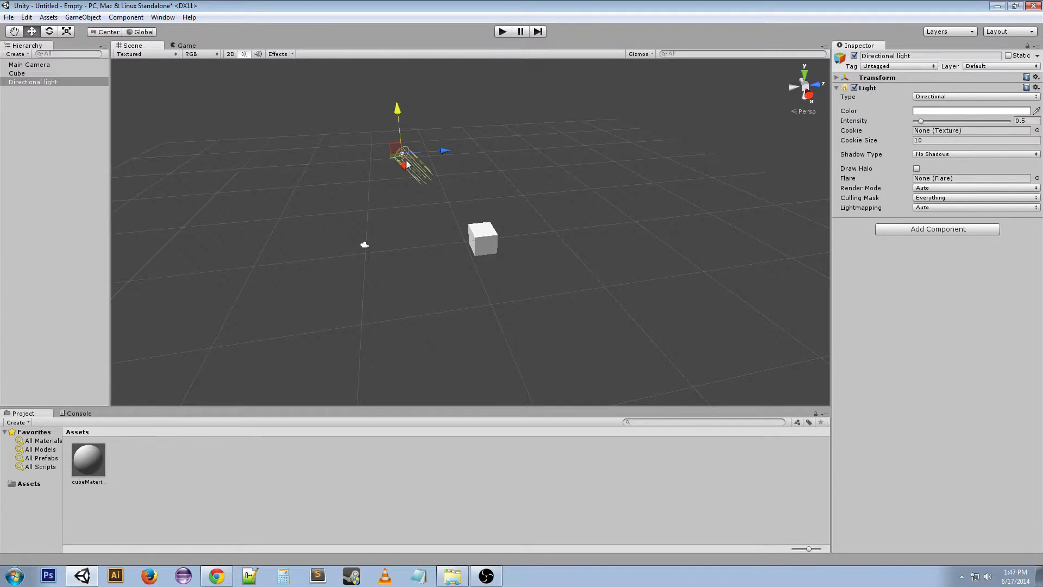
mouse_move(426, 183)
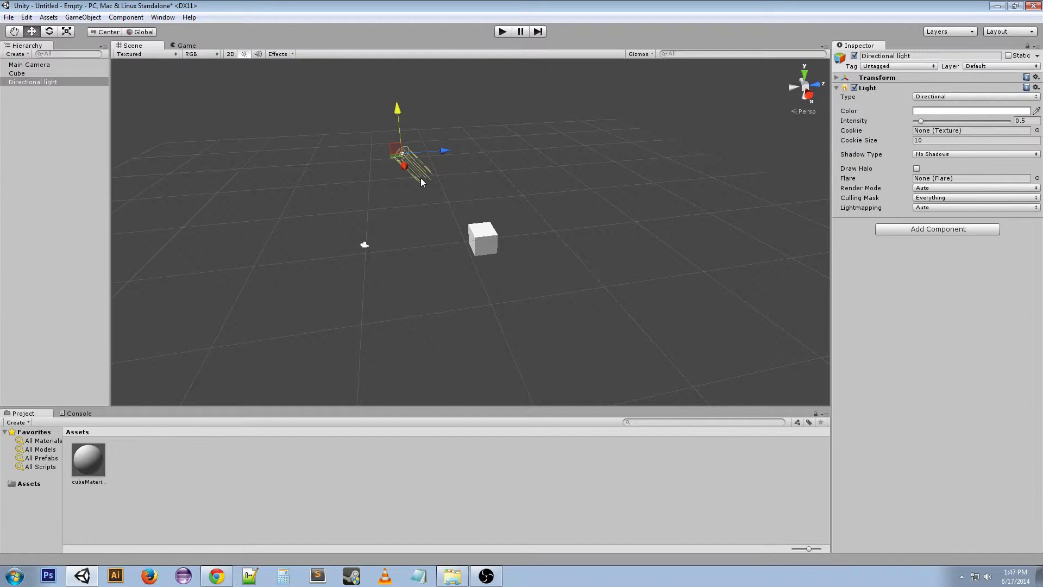
Switch to the Rotate tool to aim the directional light.
left_click(48, 31)
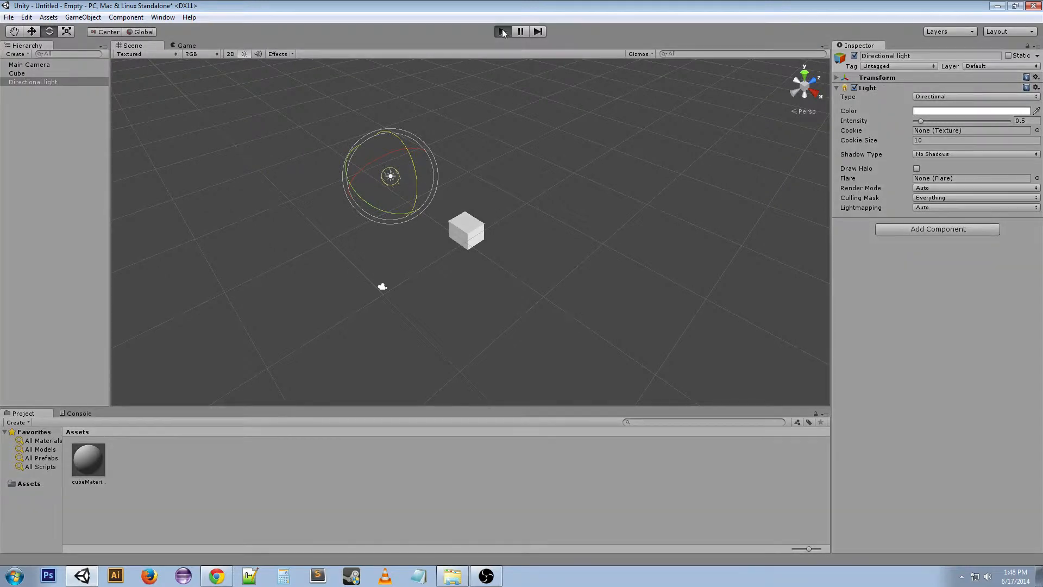
left_click(502, 32)
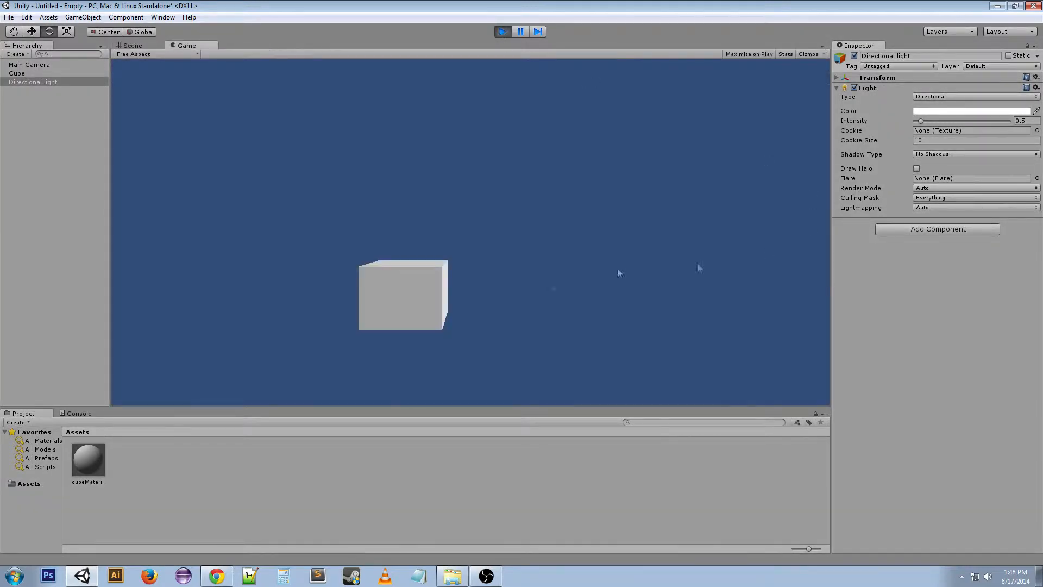
mouse_move(626, 228)
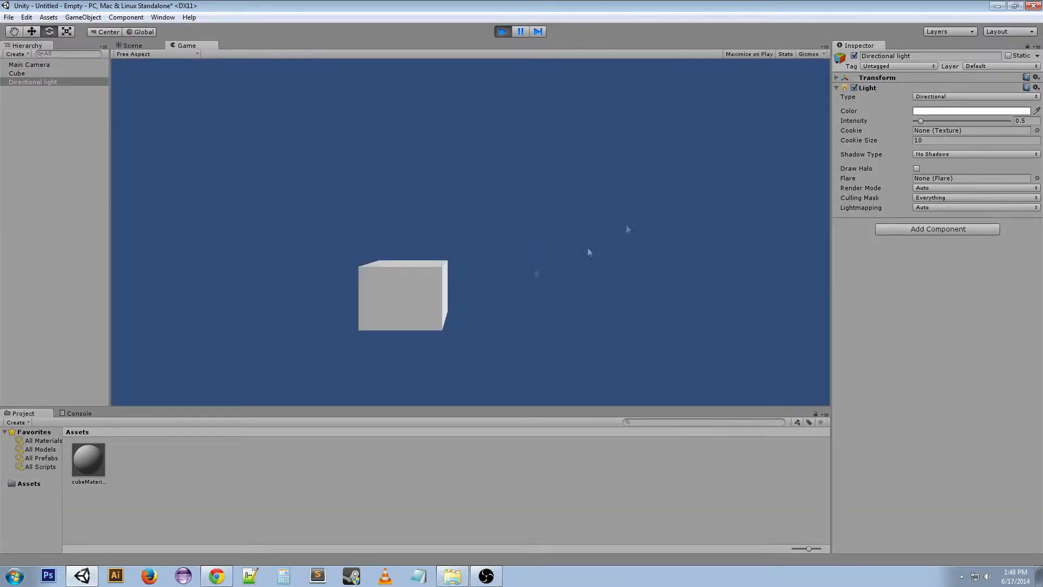
mouse_move(409, 153)
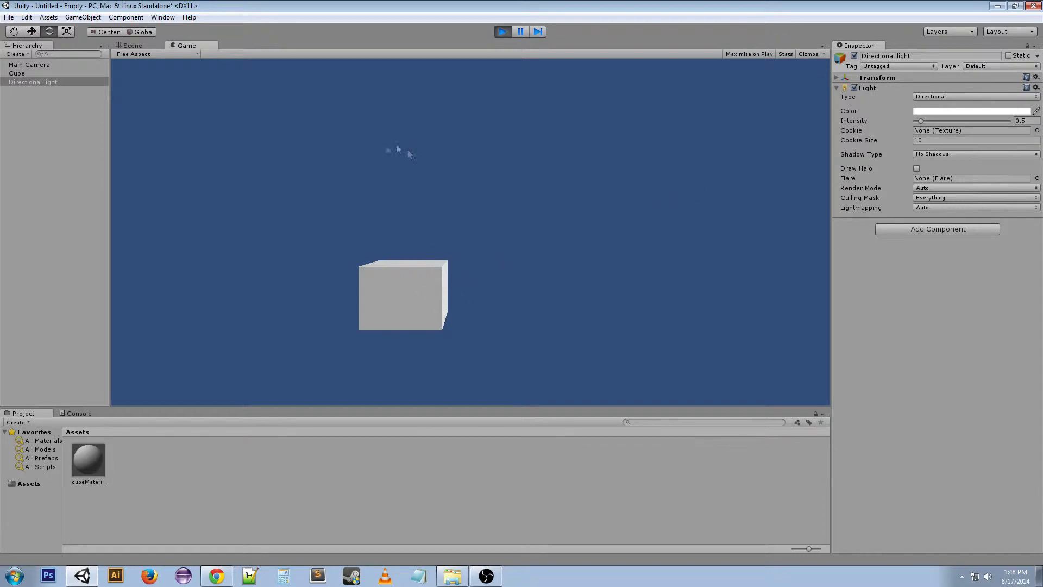
mouse_move(494, 214)
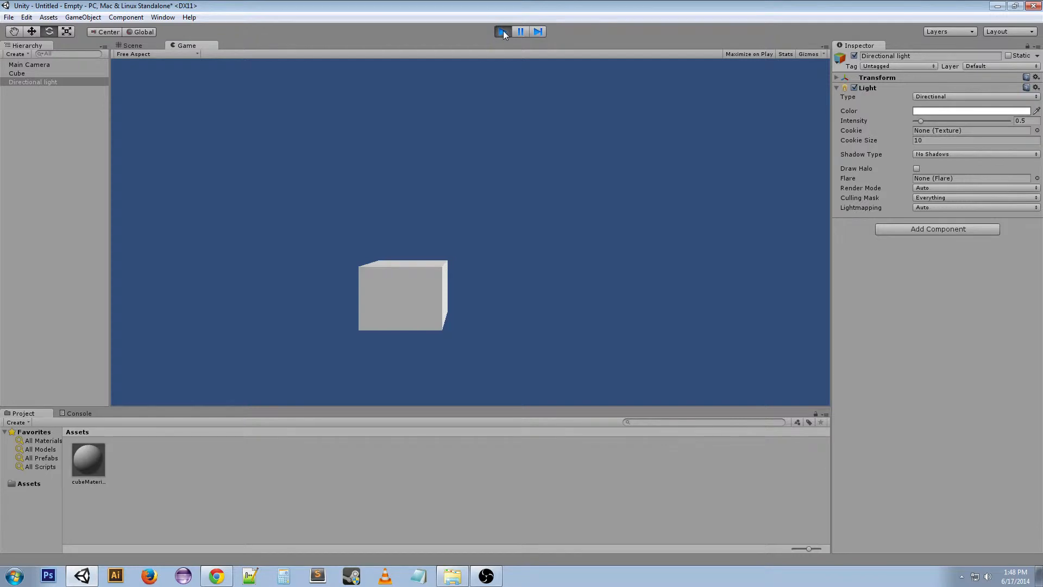
left_click(131, 45)
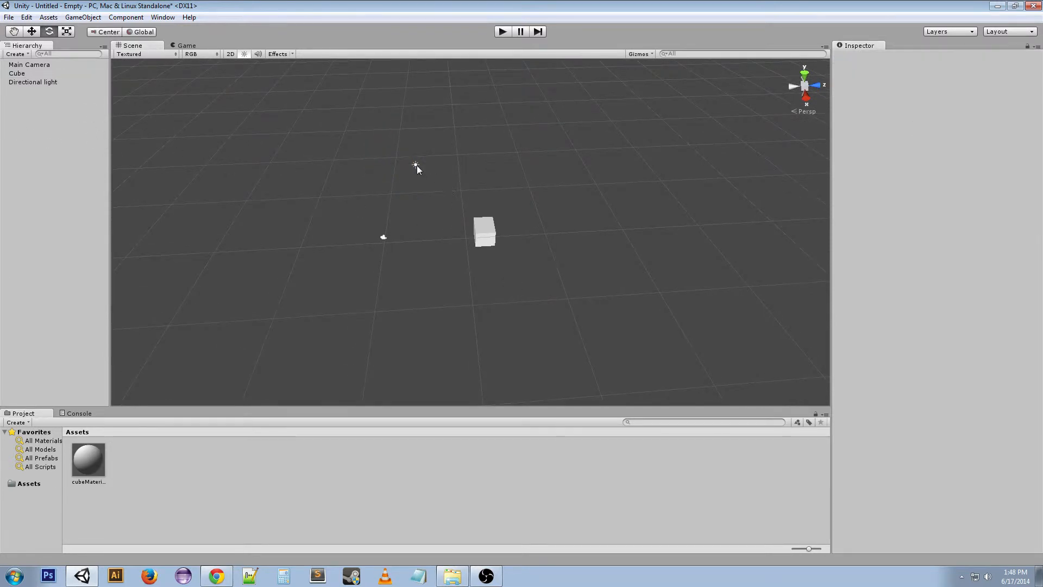
Select Directional light in the Hierarchy and show its Type choices.
left_click(33, 82)
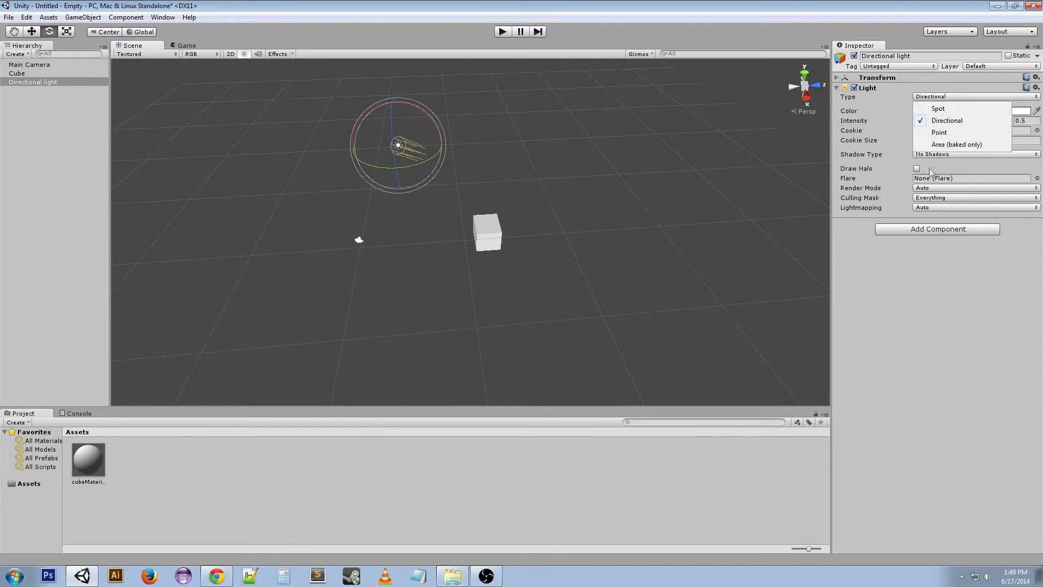
left_click(947, 121)
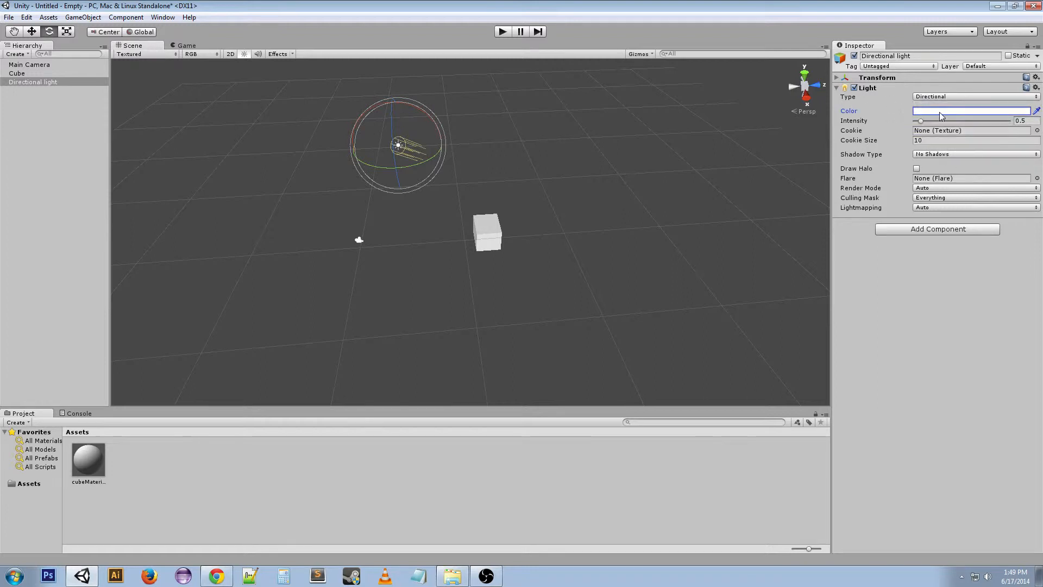
left_click(973, 96)
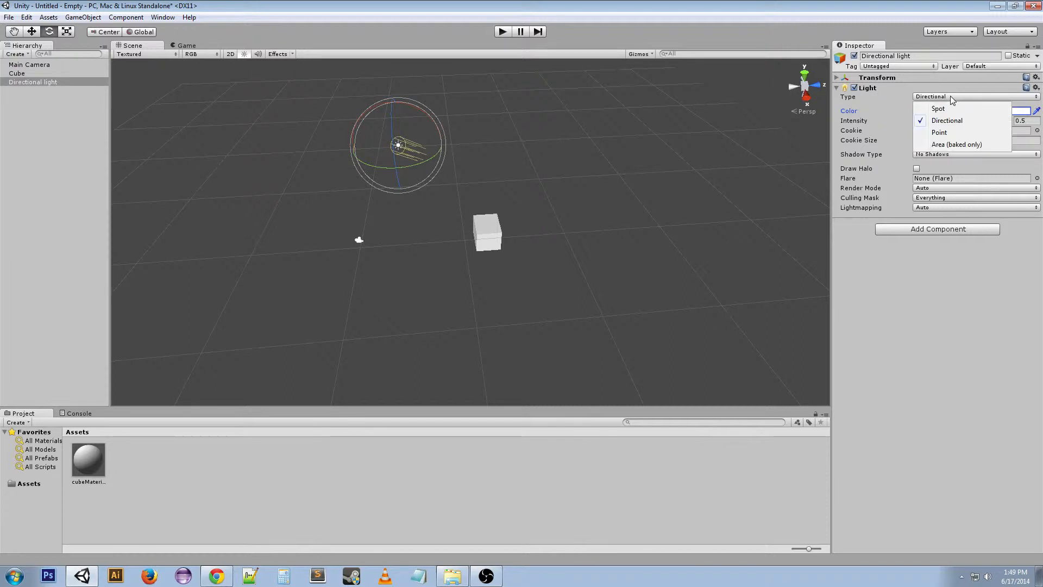
mouse_move(948, 121)
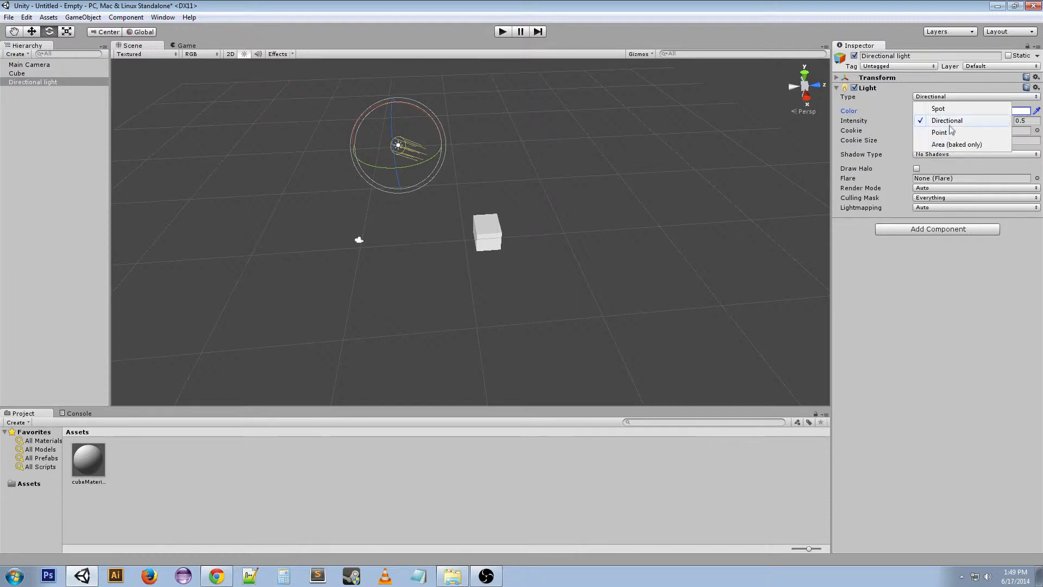
mouse_move(950, 148)
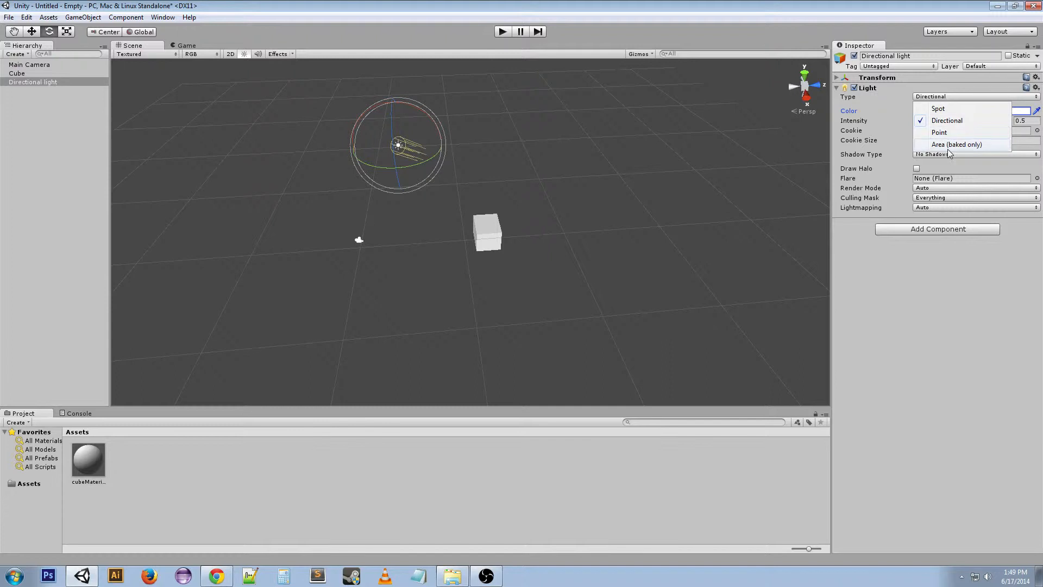
Open and close the light's Color picker, leaving the colour white.
left_click(971, 111)
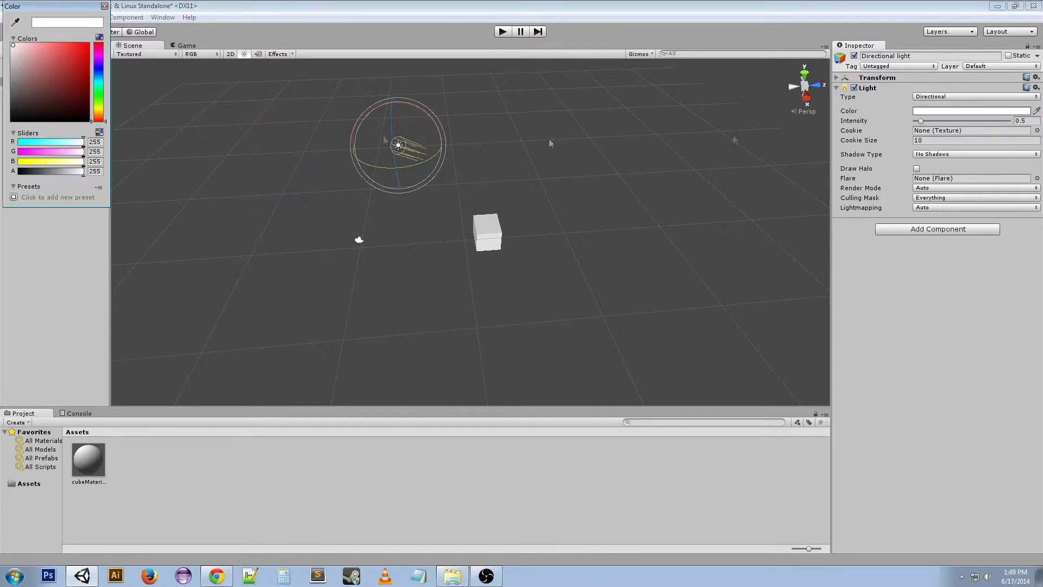
left_click(76, 70)
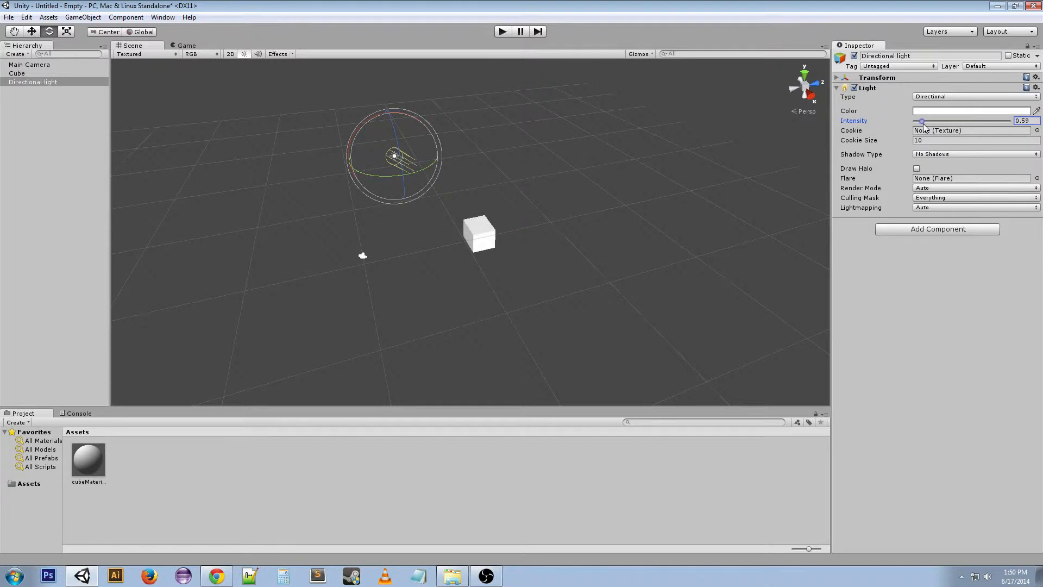
Drag the directional light's Intensity slider back to 0.5.
left_click_drag(922, 120, 921, 120)
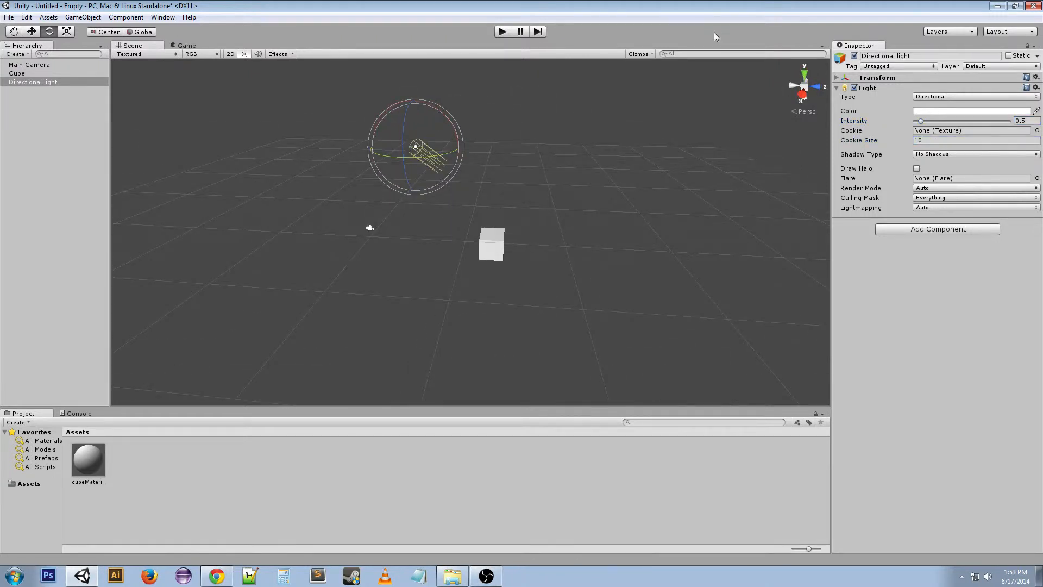
mouse_move(873, 133)
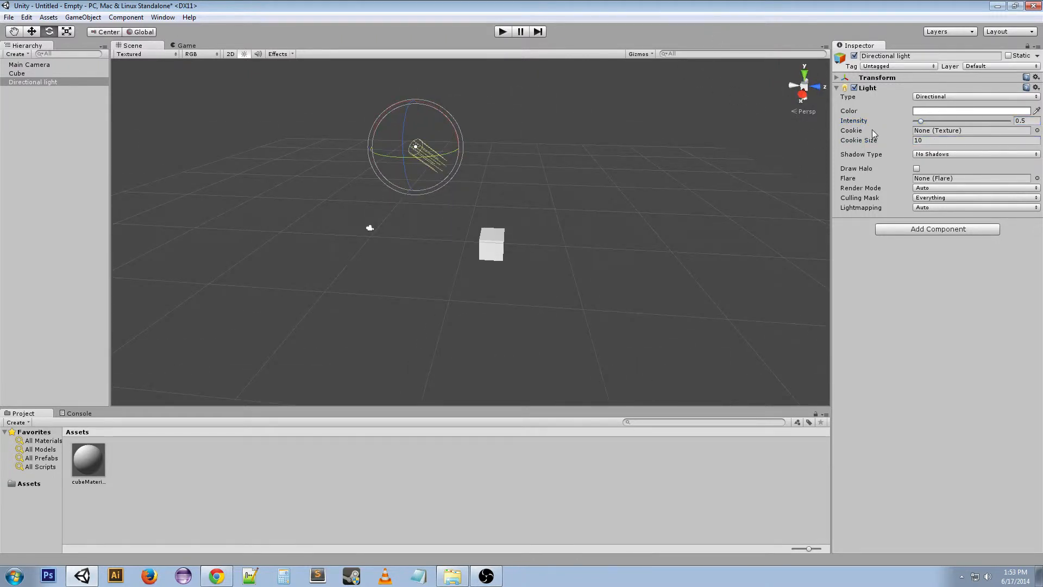
mouse_move(904, 145)
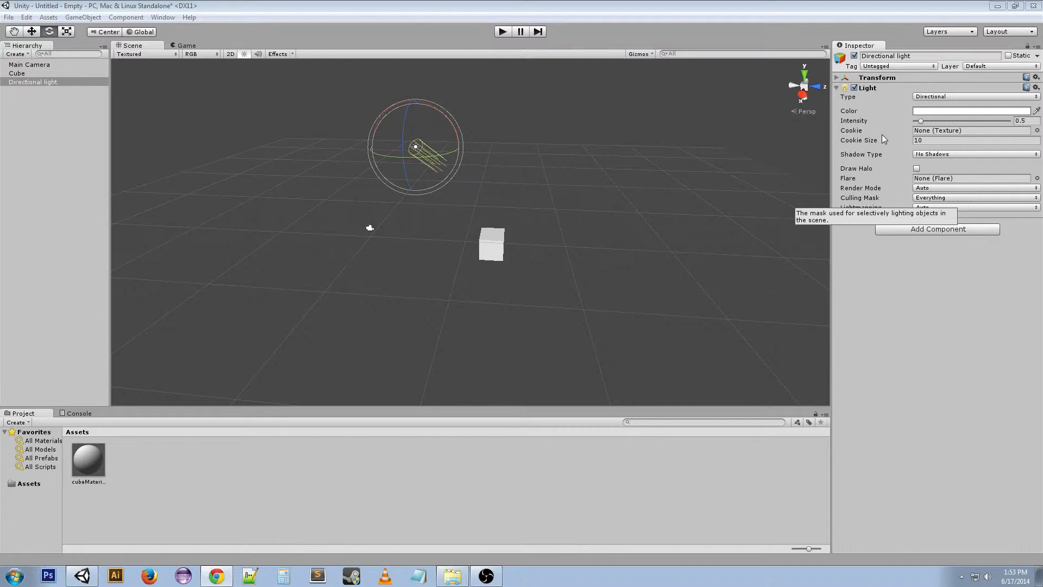
mouse_move(451, 154)
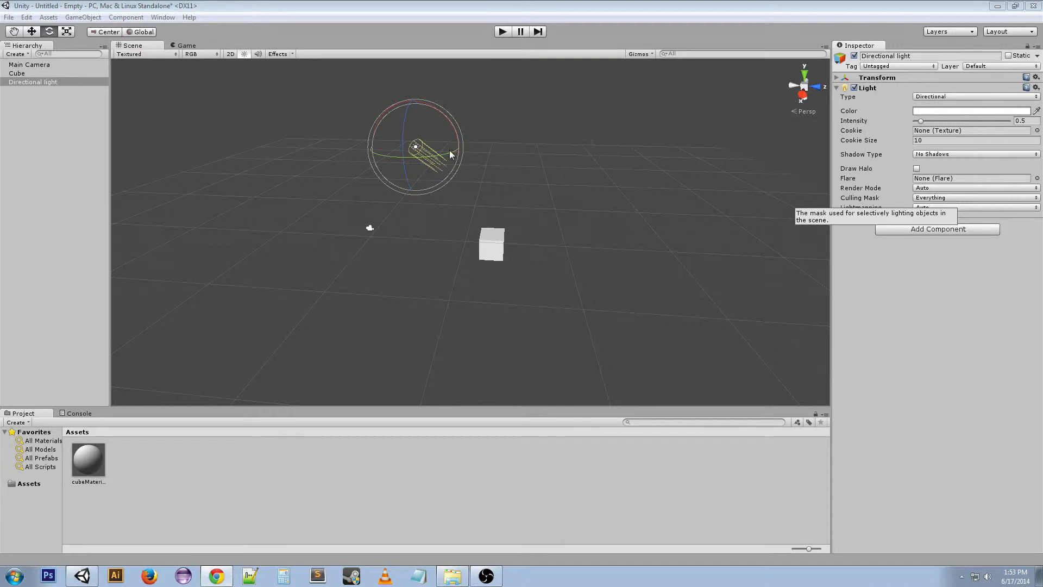
mouse_move(805, 130)
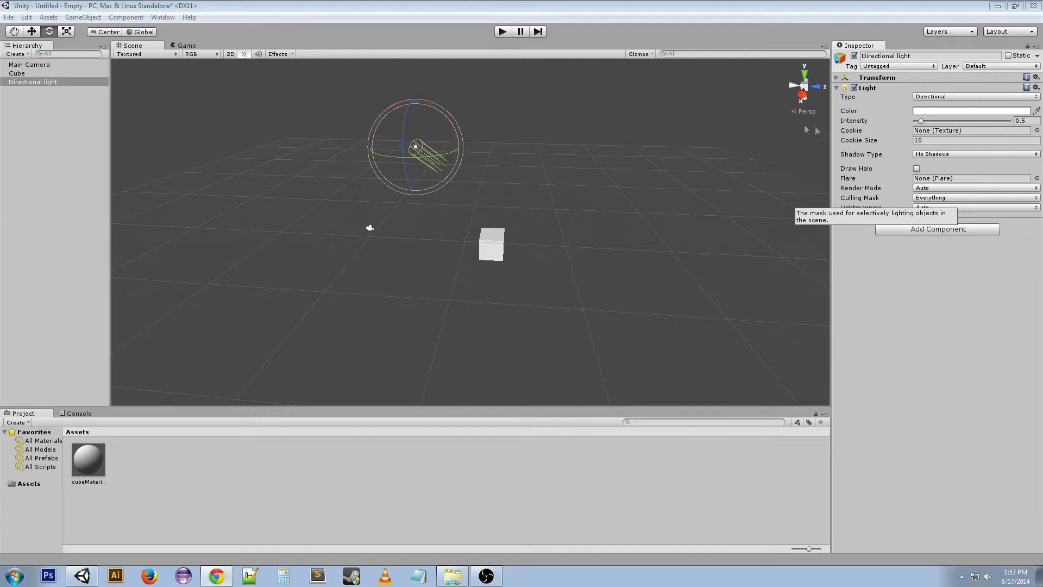
mouse_move(868, 139)
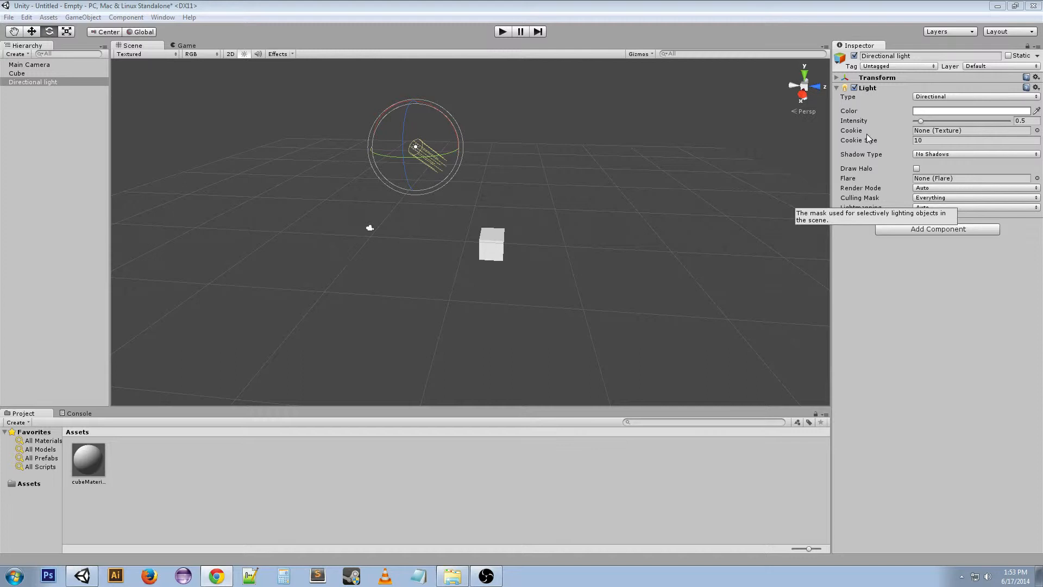
mouse_move(872, 148)
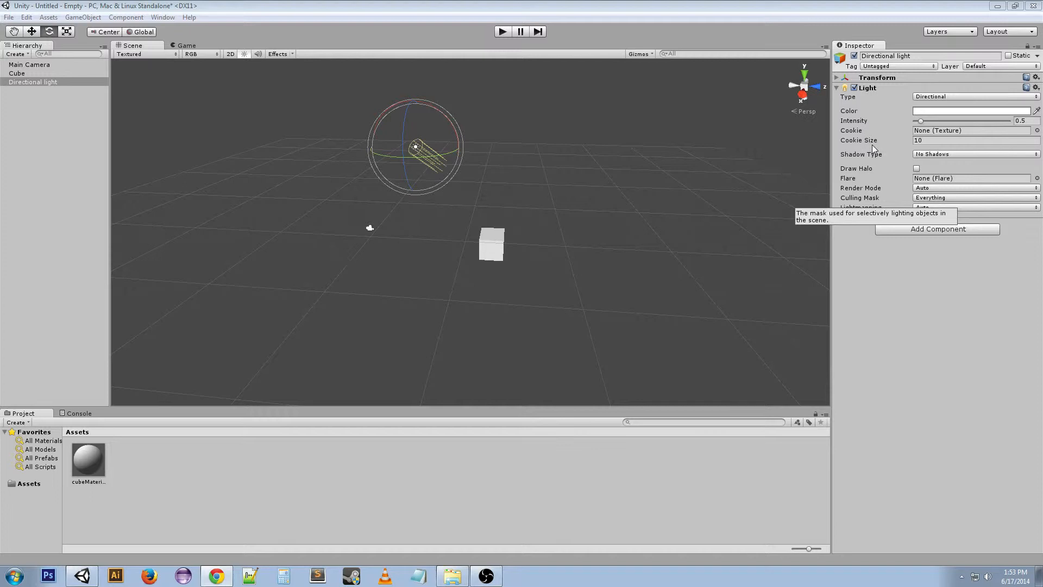
mouse_move(917, 137)
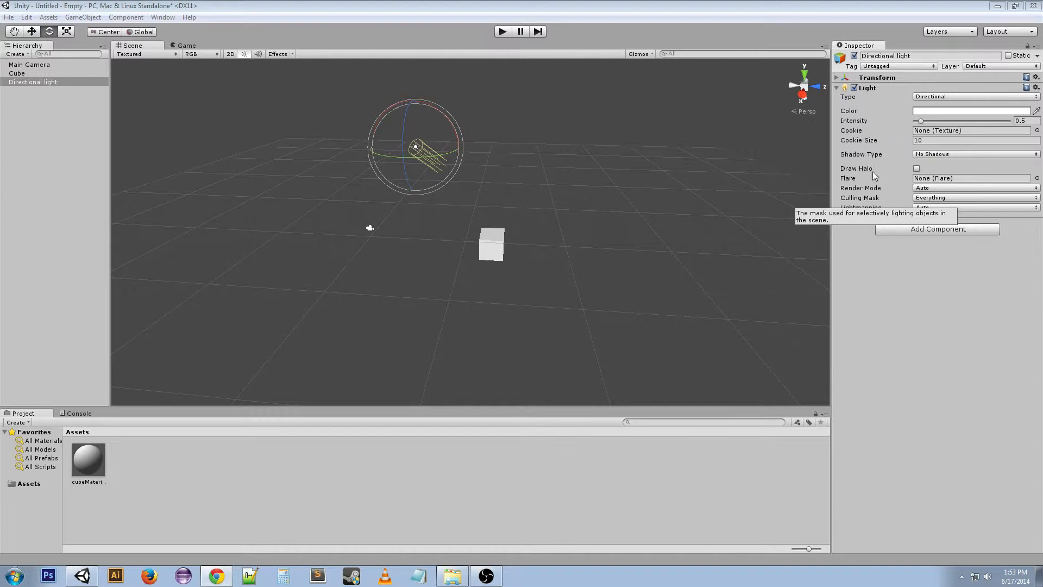
mouse_move(922, 158)
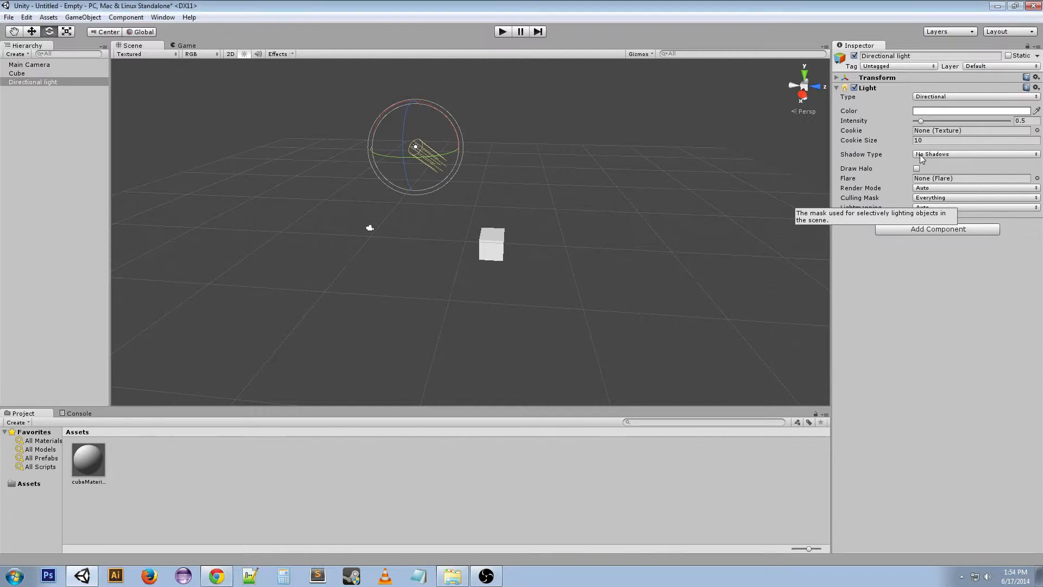
left_click(974, 154)
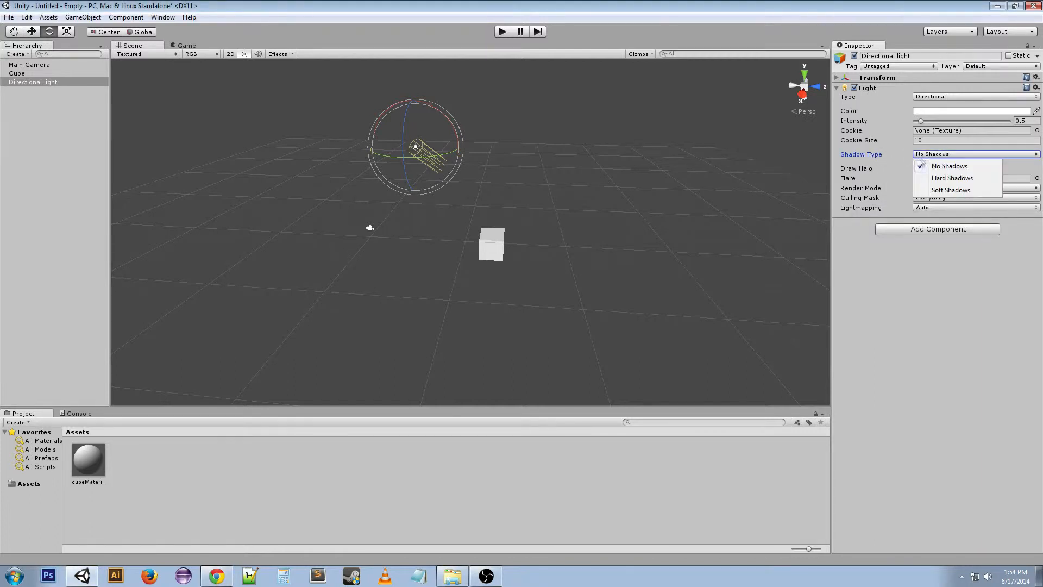
mouse_move(996, 154)
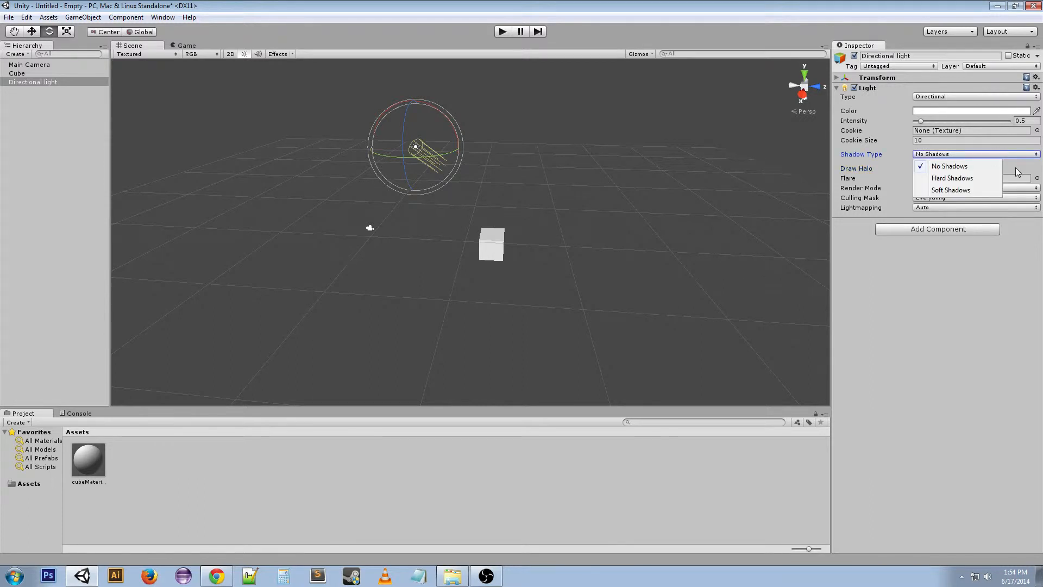
left_click(949, 166)
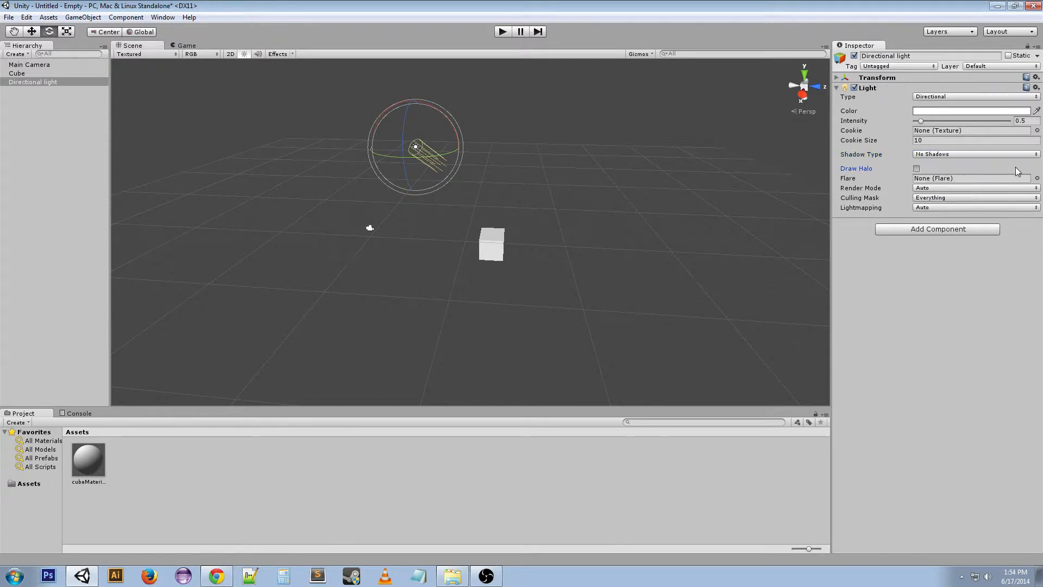
left_click(916, 169)
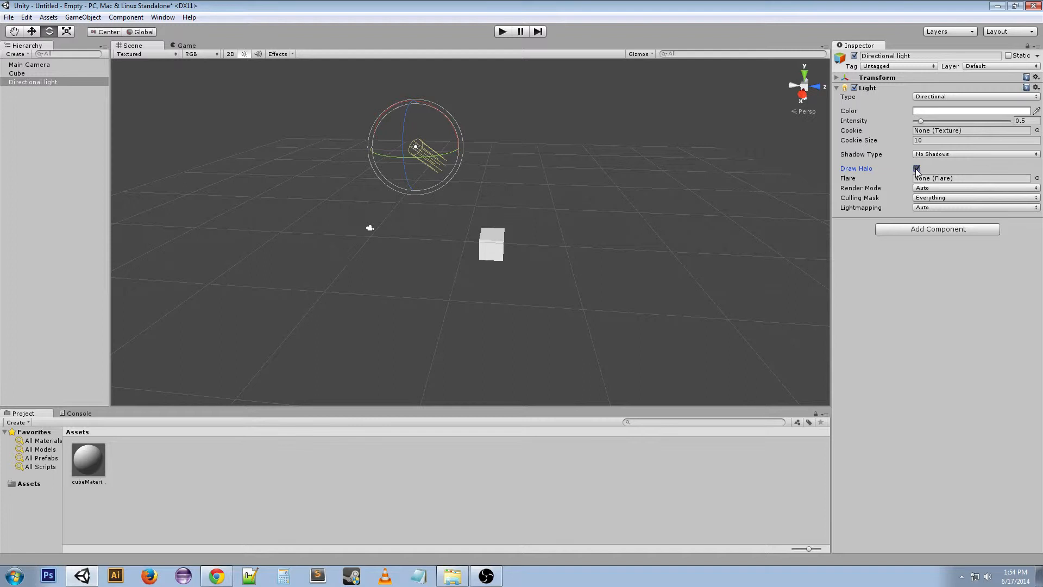
left_click(917, 169)
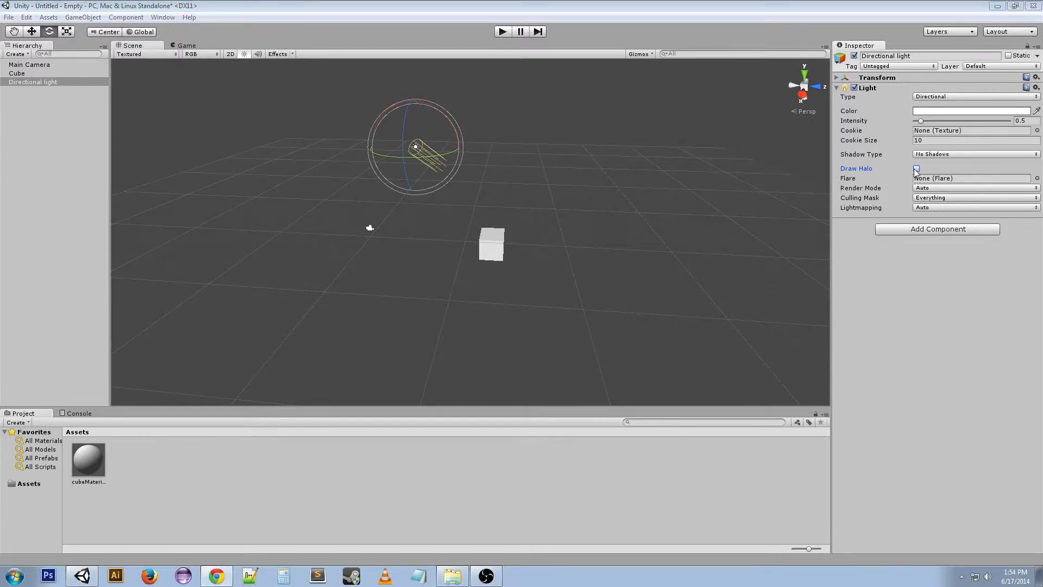
left_click(916, 169)
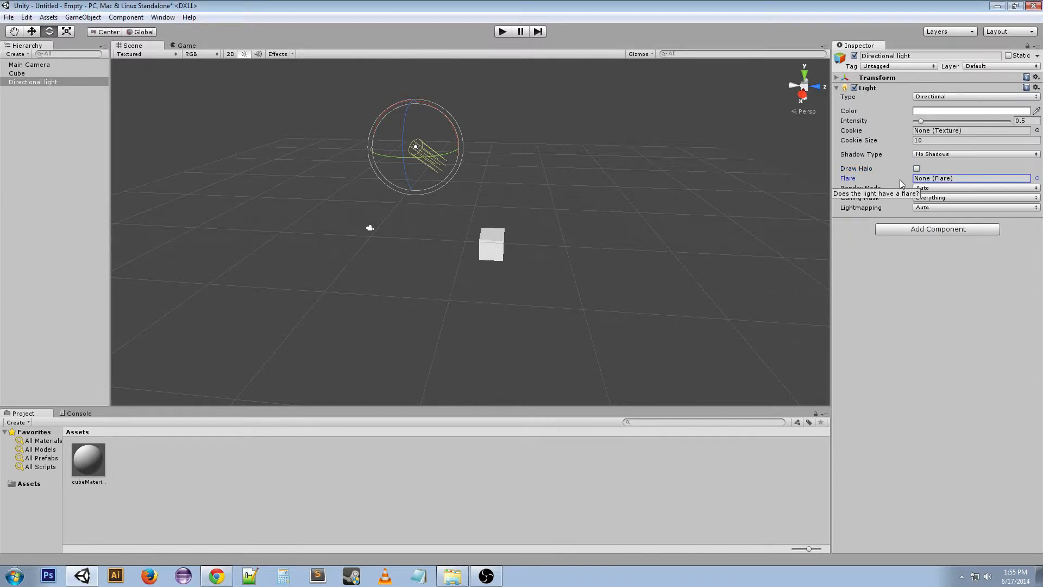
mouse_move(916, 167)
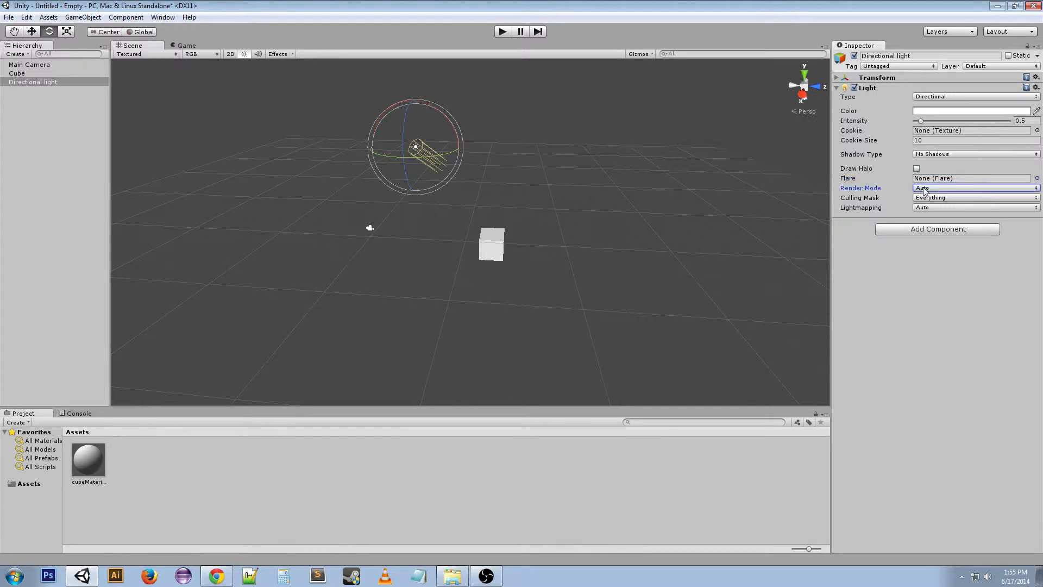
left_click(972, 187)
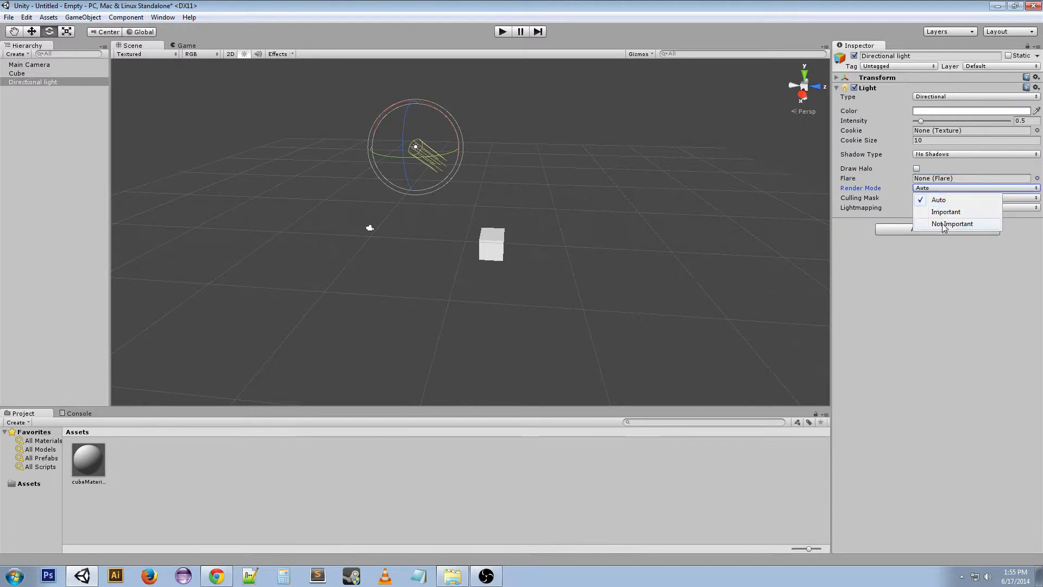
mouse_move(939, 191)
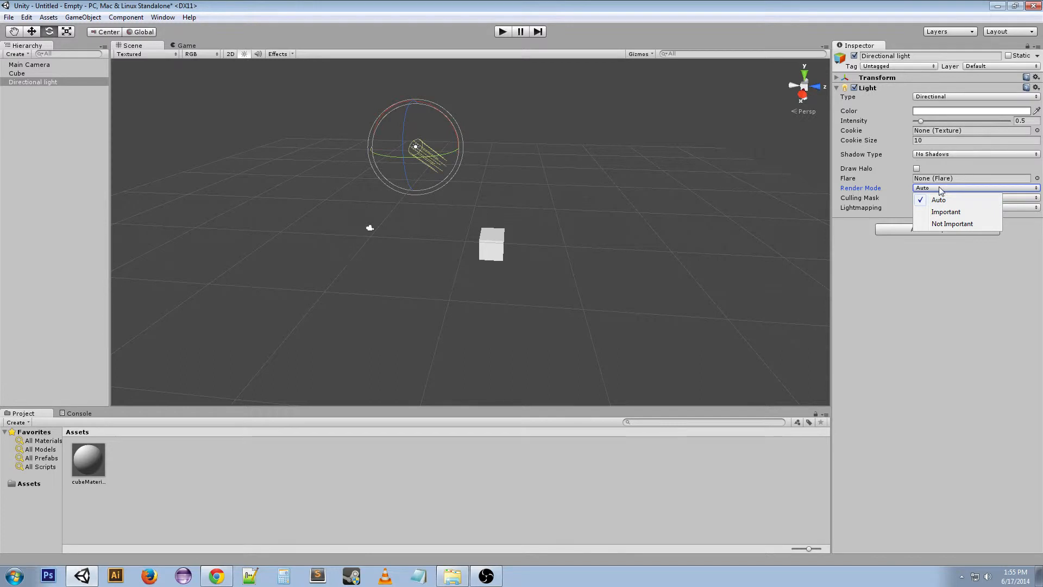
left_click(938, 199)
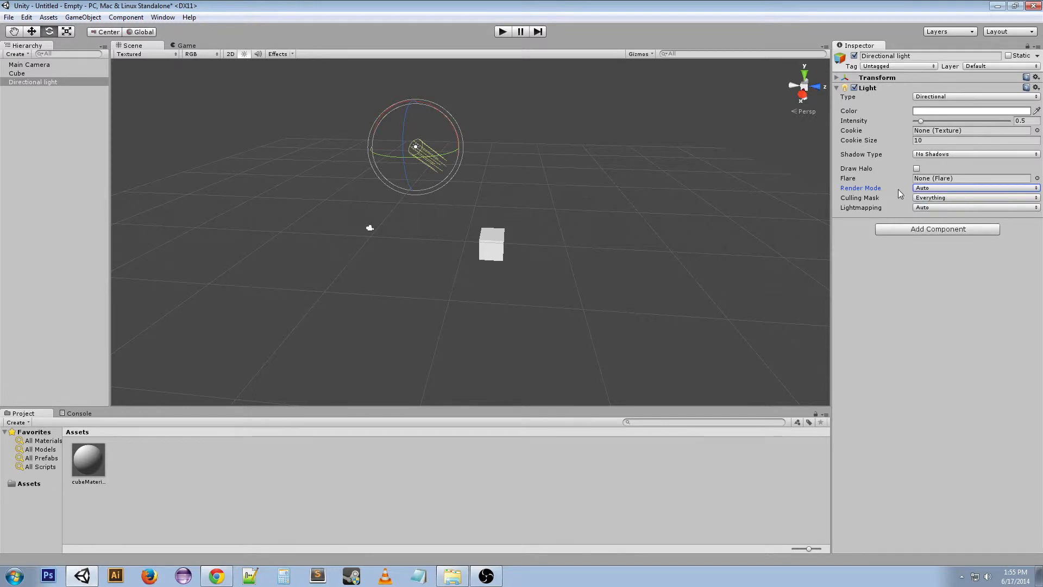
mouse_move(923, 202)
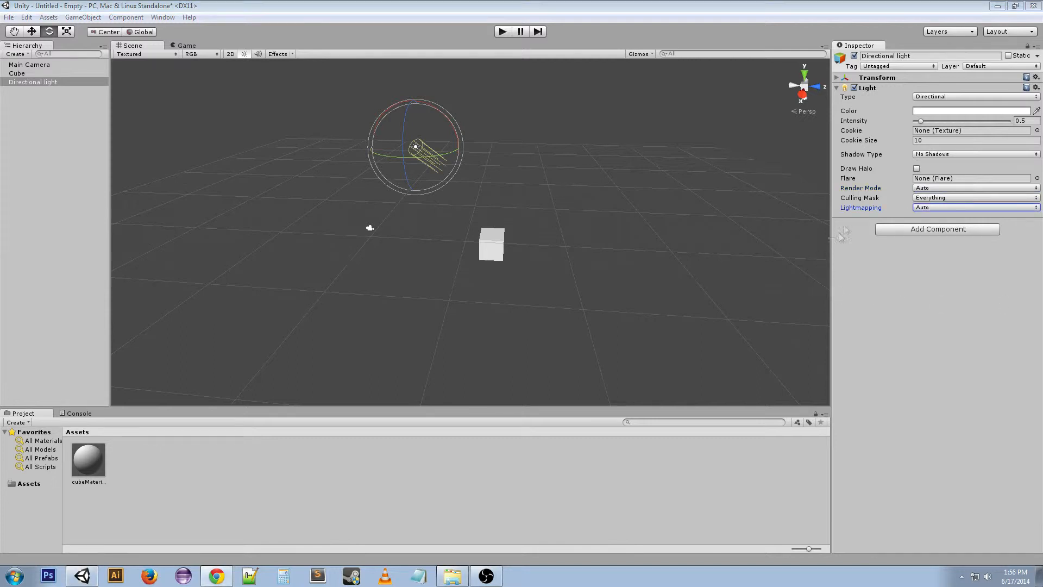
mouse_move(885, 211)
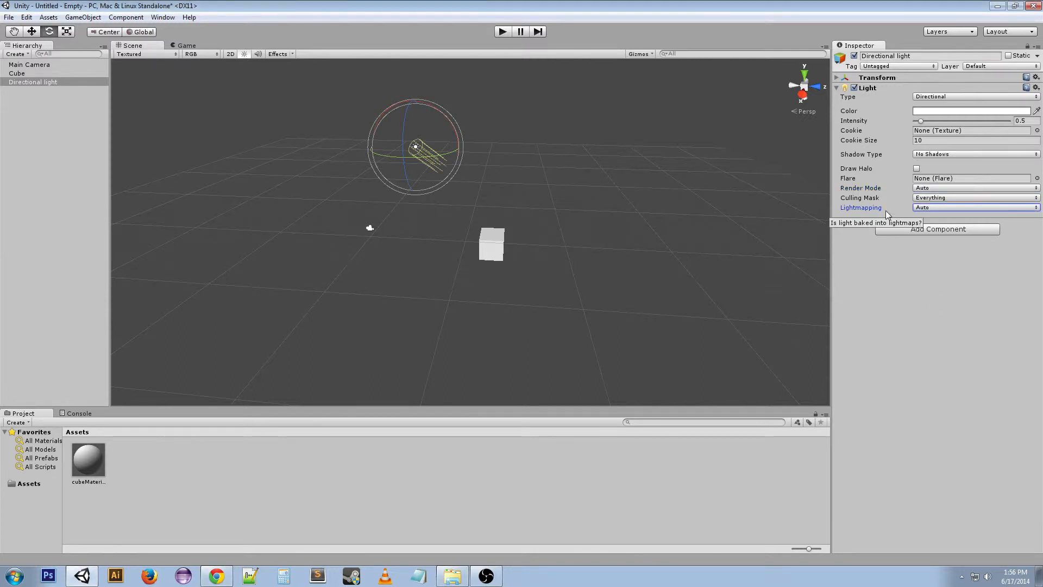
mouse_move(886, 215)
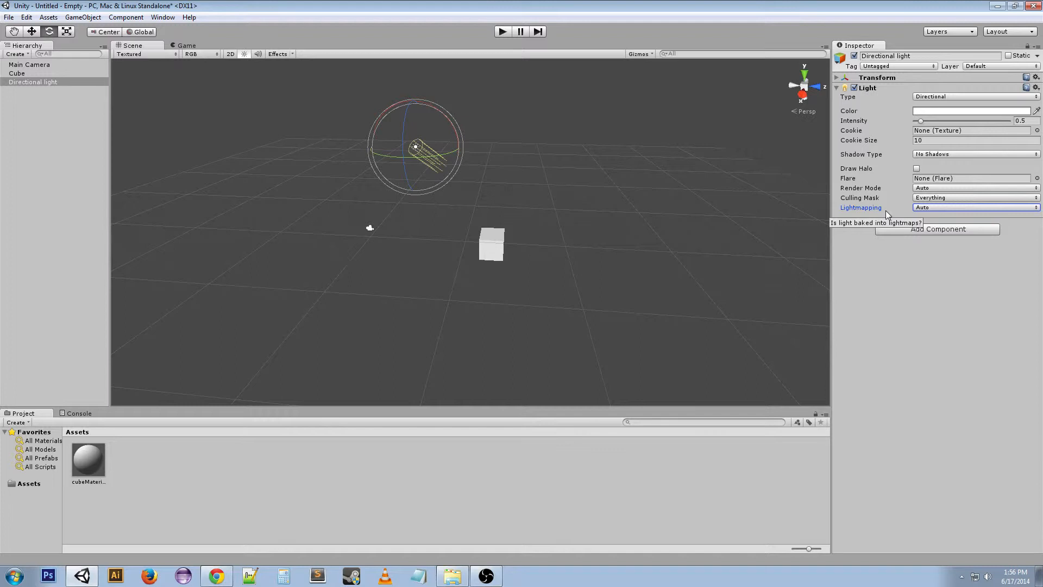
left_click(973, 206)
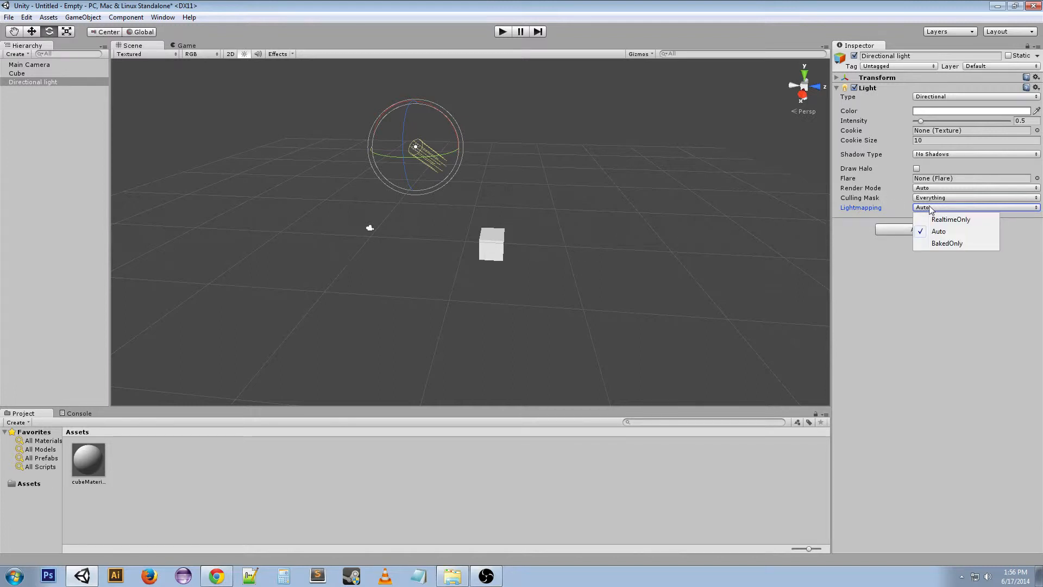
left_click(938, 231)
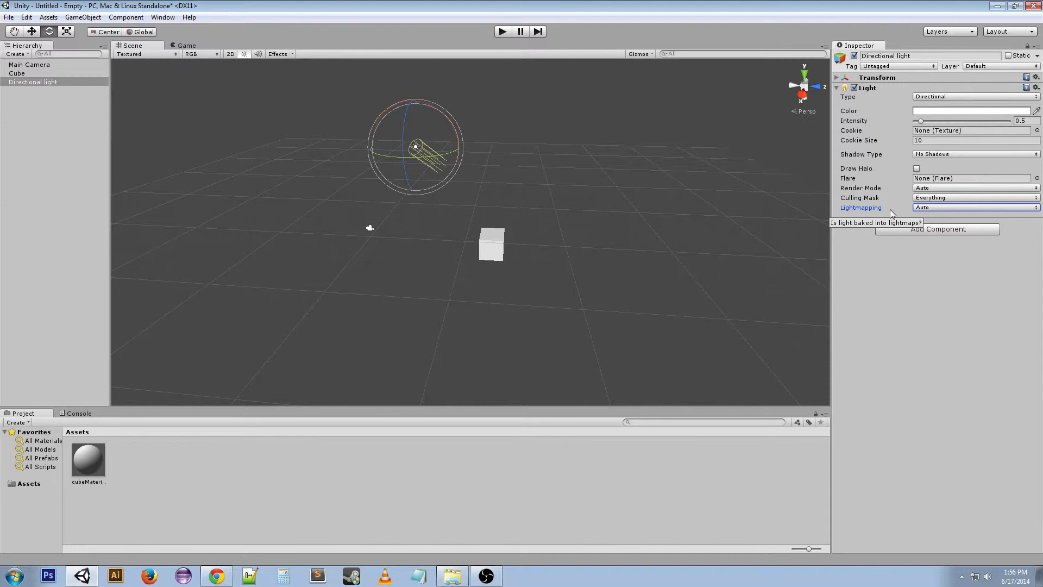
mouse_move(884, 124)
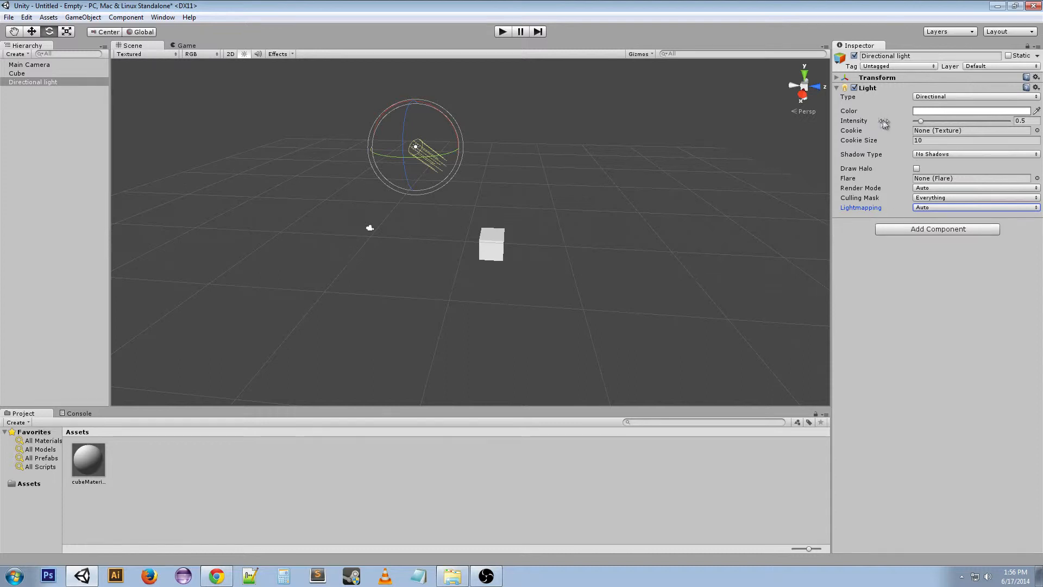
mouse_move(894, 124)
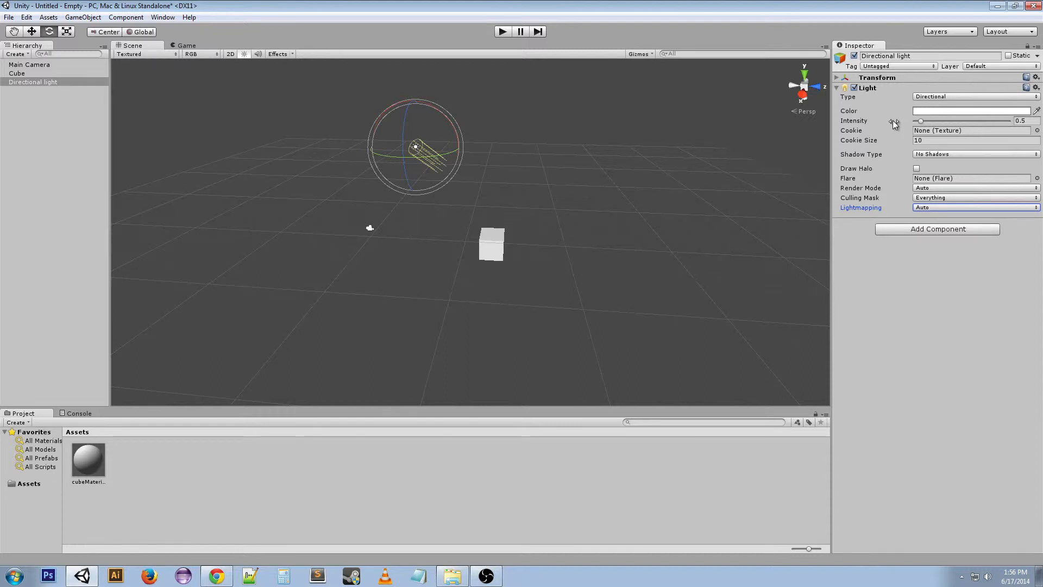
mouse_move(923, 121)
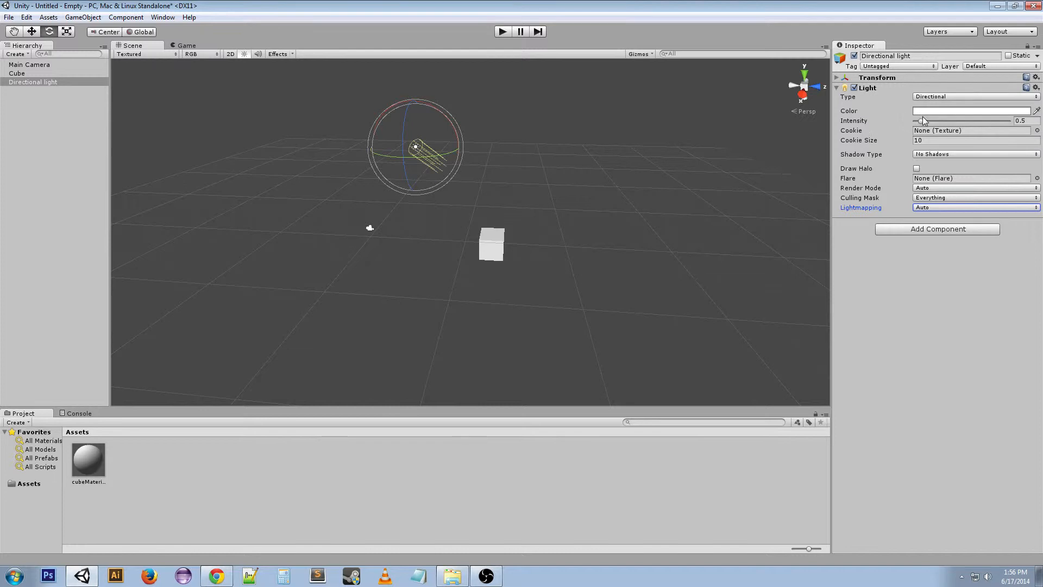
mouse_move(921, 116)
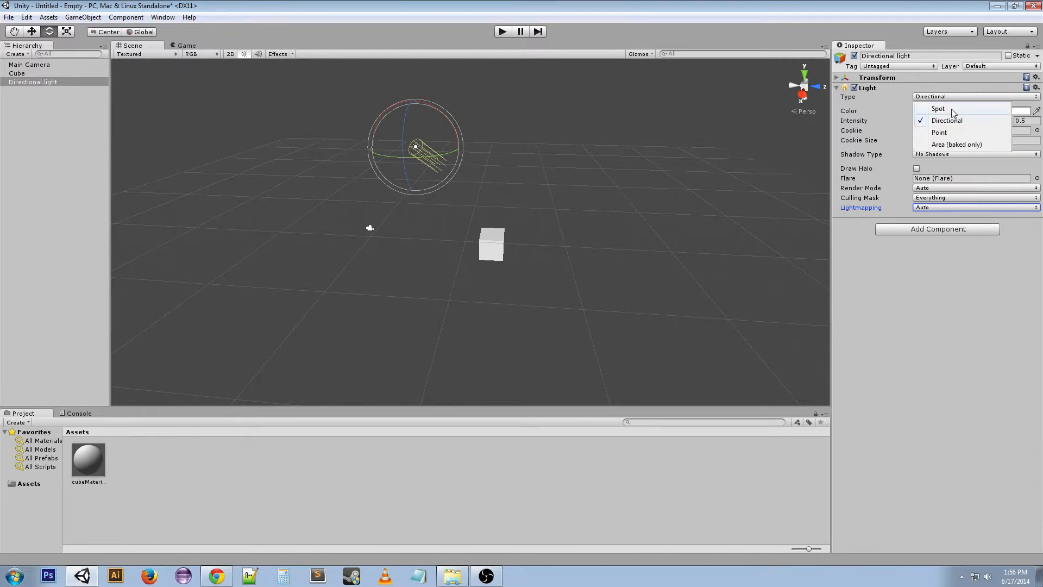
Change the Light Type from Directional to Spot (range 10, angle 30).
left_click(938, 108)
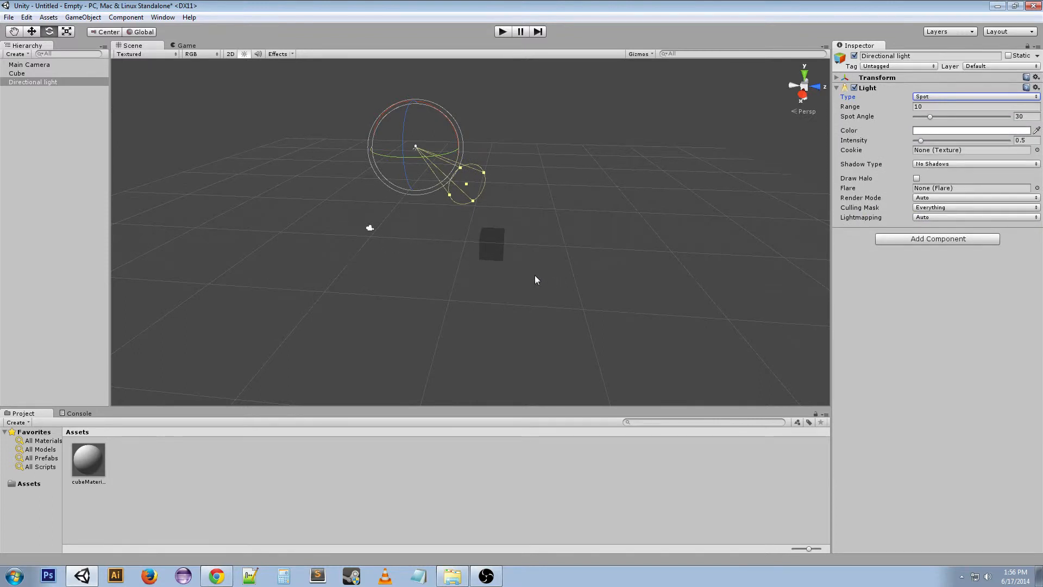
mouse_move(521, 277)
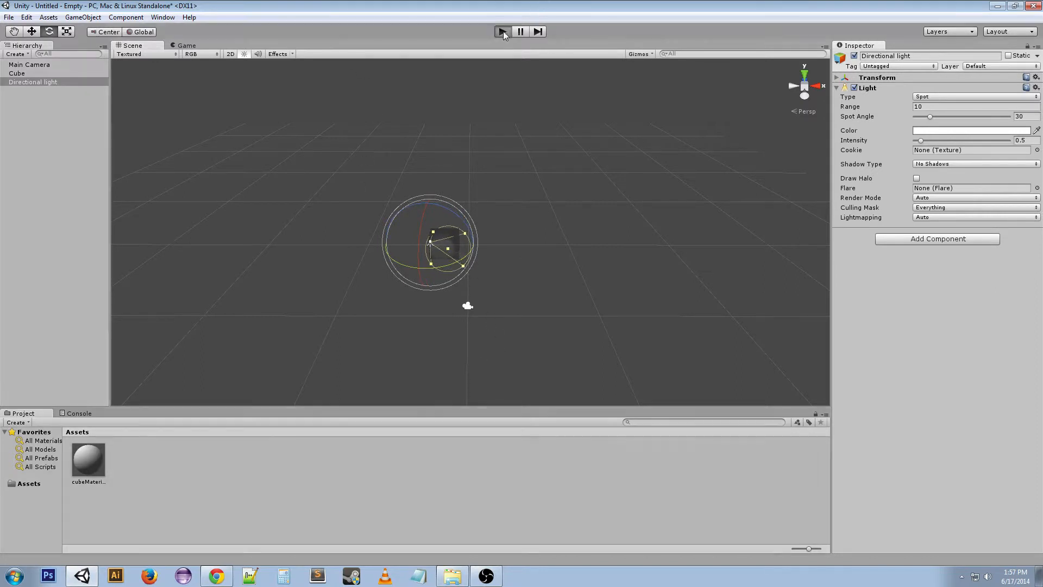
Play-test the scene lit by the spot light, then stop.
left_click(503, 31)
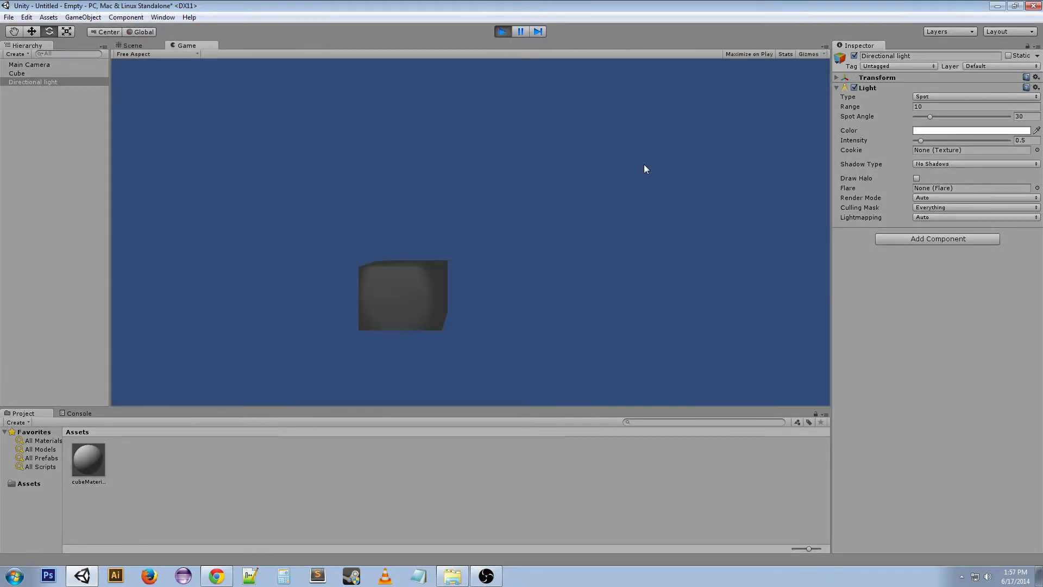
mouse_move(369, 306)
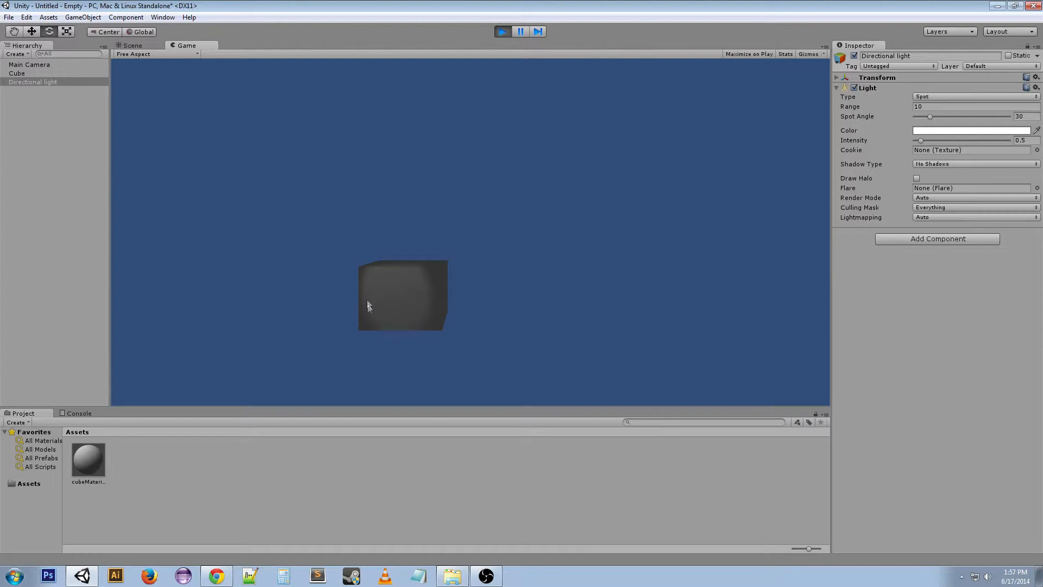
left_click(130, 45)
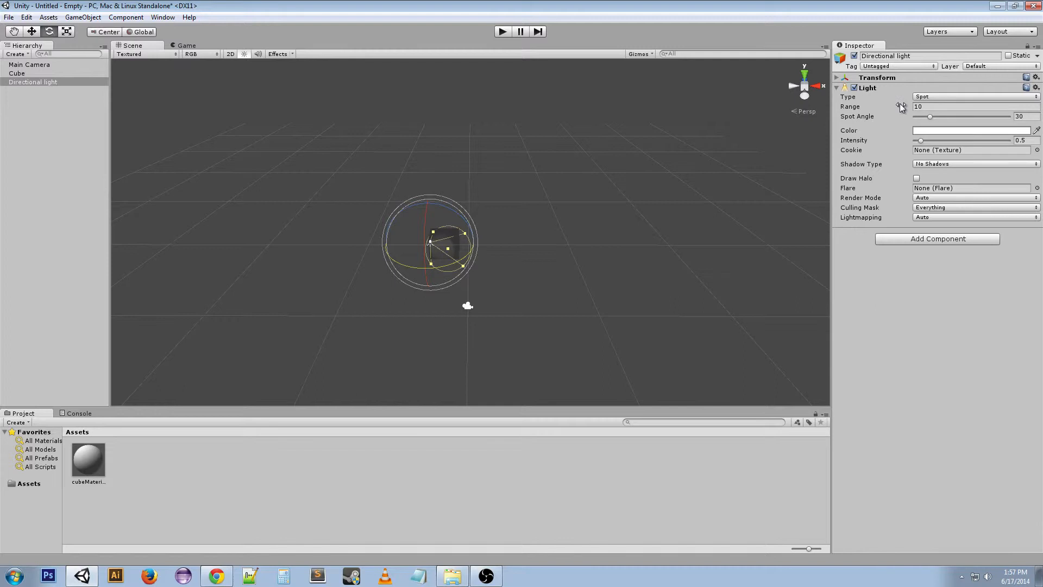
mouse_move(850, 106)
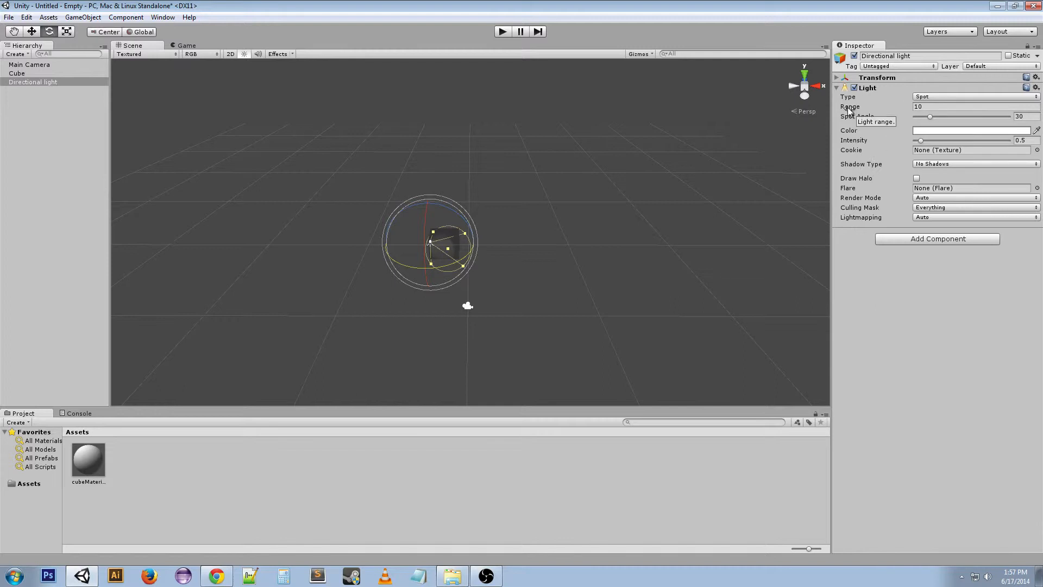
mouse_move(849, 140)
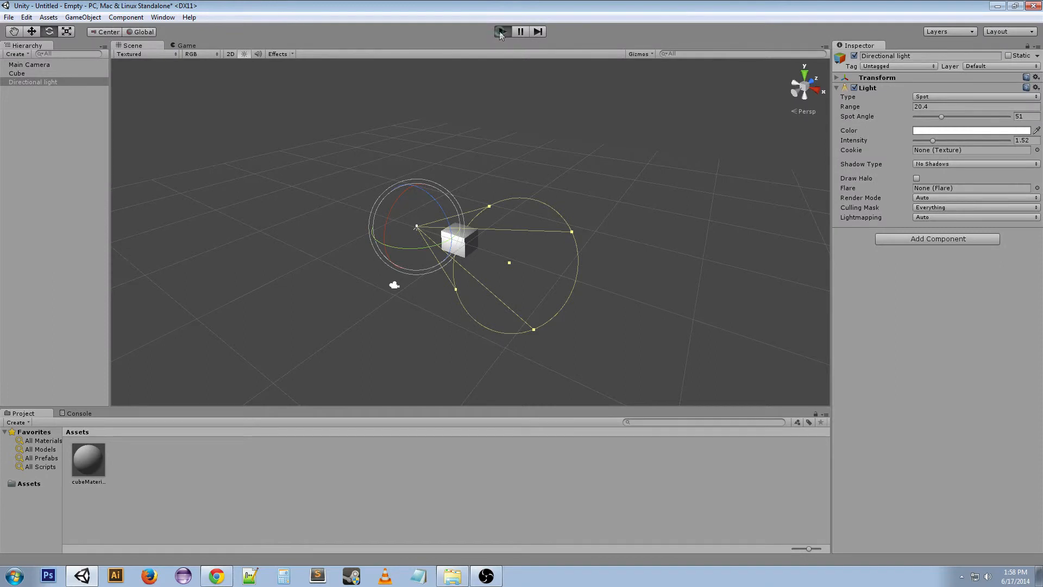
left_click(501, 31)
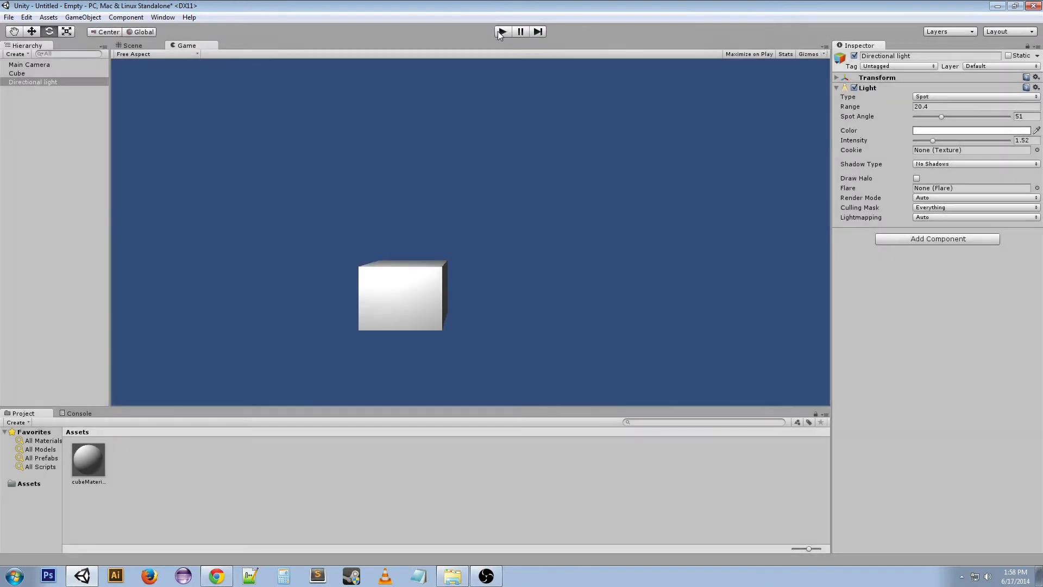
left_click(131, 45)
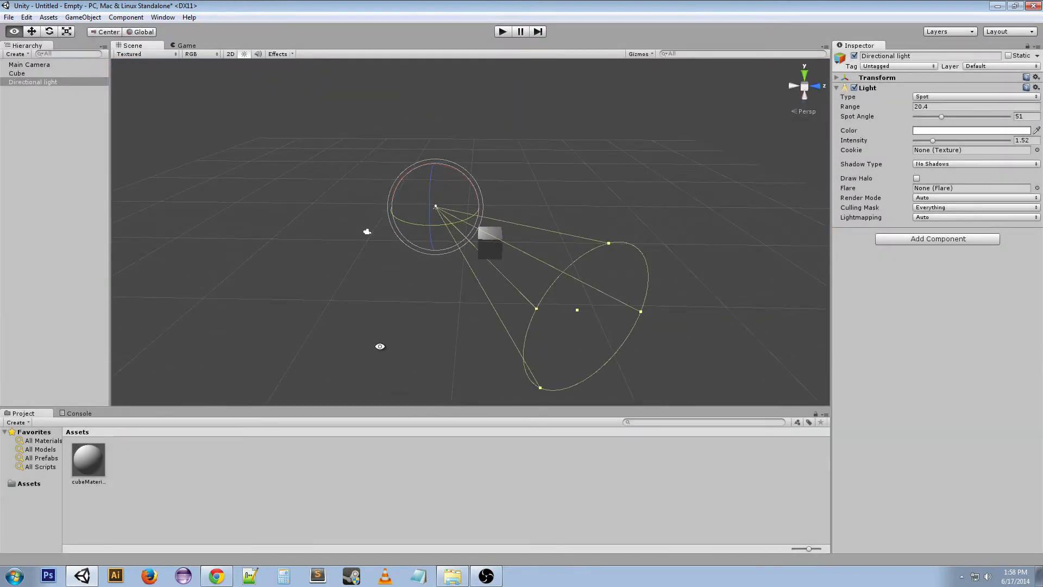
left_click(435, 205)
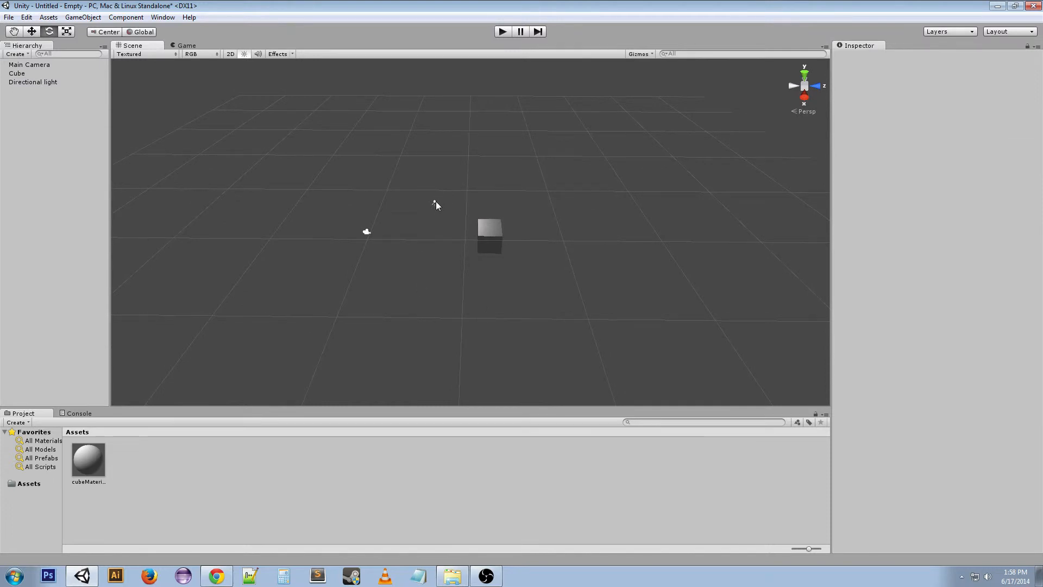
left_click(32, 81)
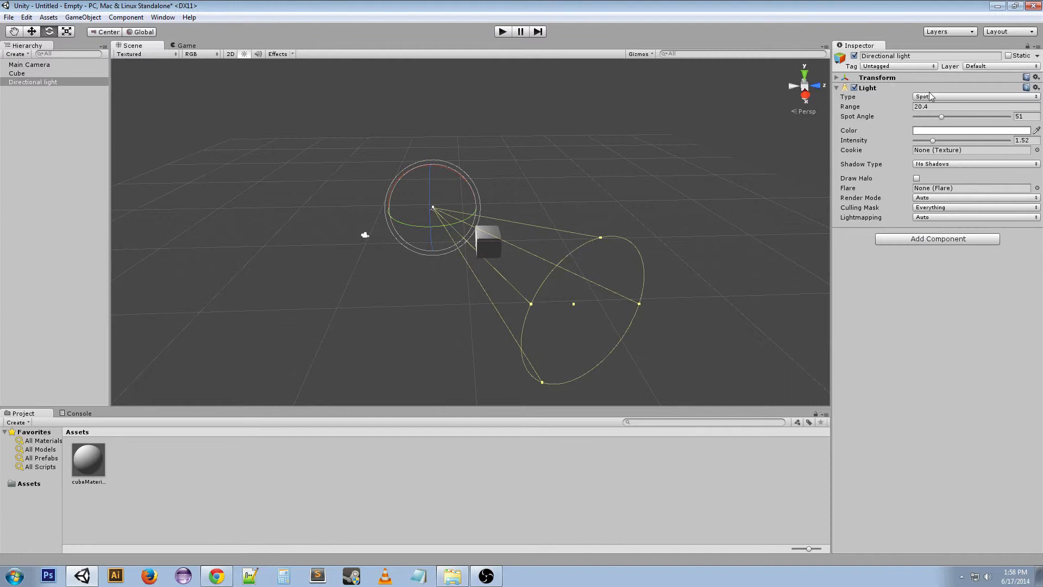
Open the Light component's Type dropdown to pick Point.
left_click(974, 96)
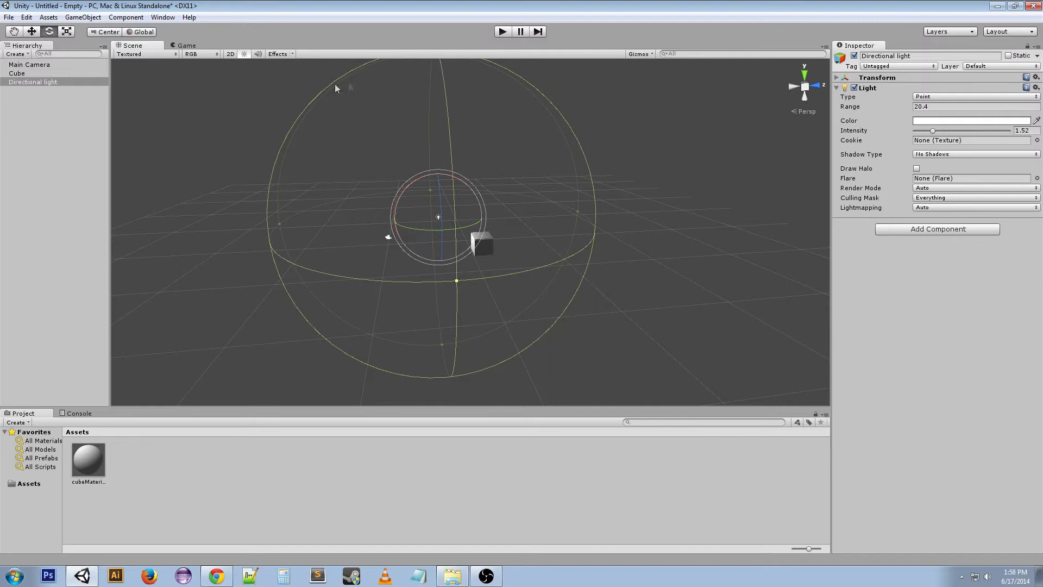
mouse_move(901, 107)
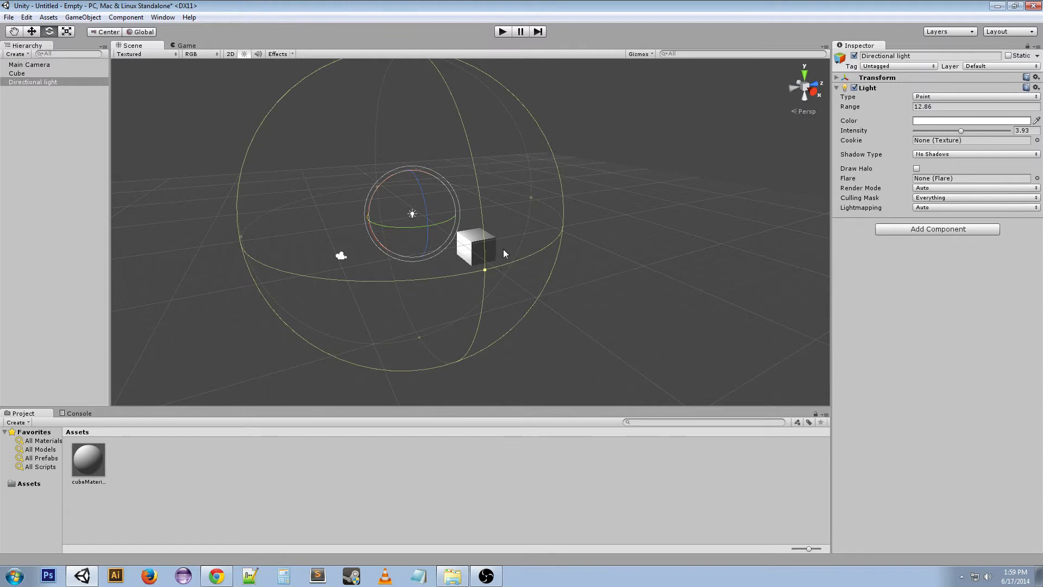
mouse_move(875, 66)
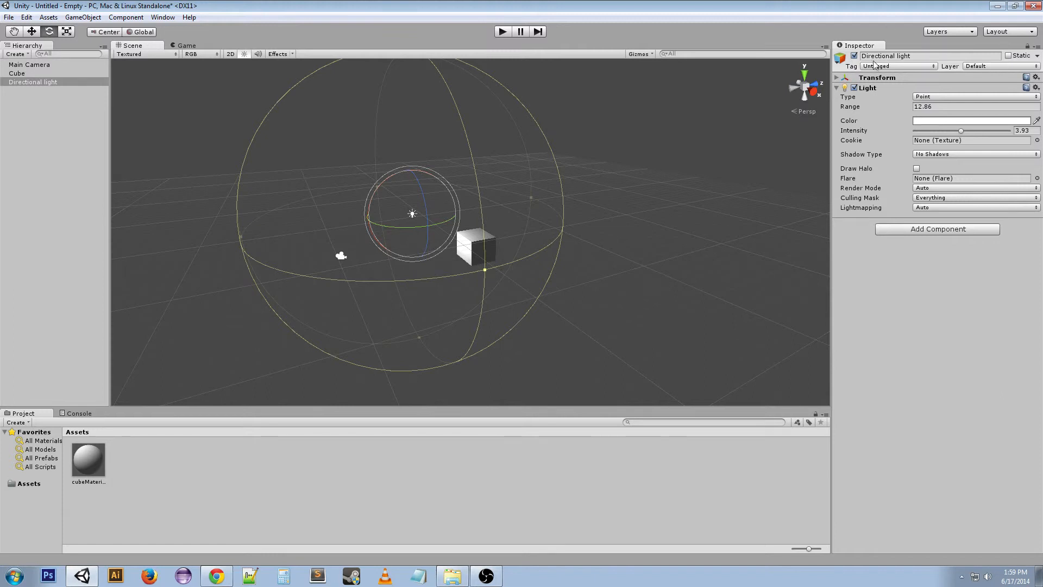
Change the light type to Area (baked only), leaving the cube unlit.
left_click(975, 96)
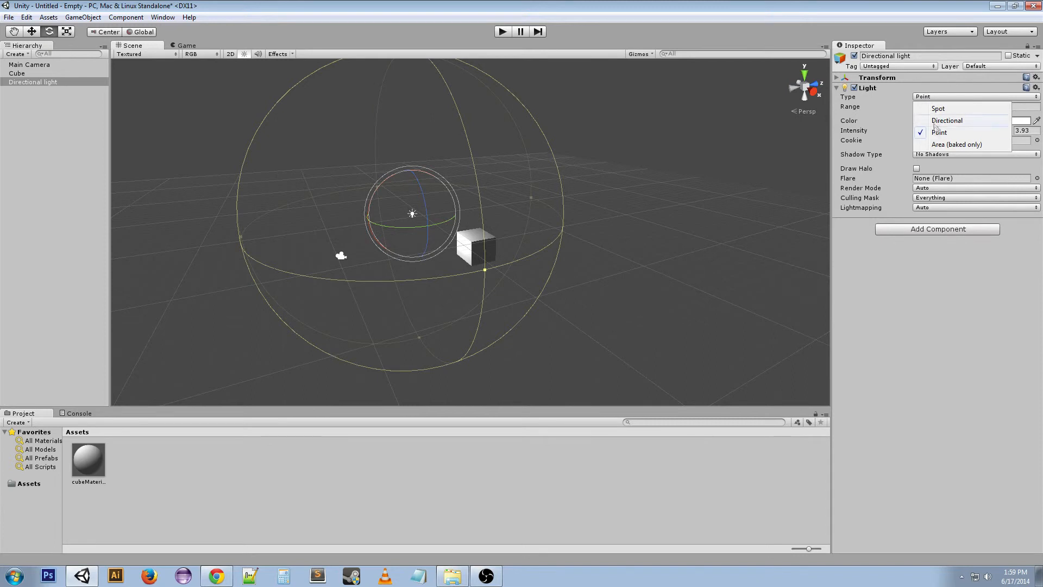
left_click(956, 144)
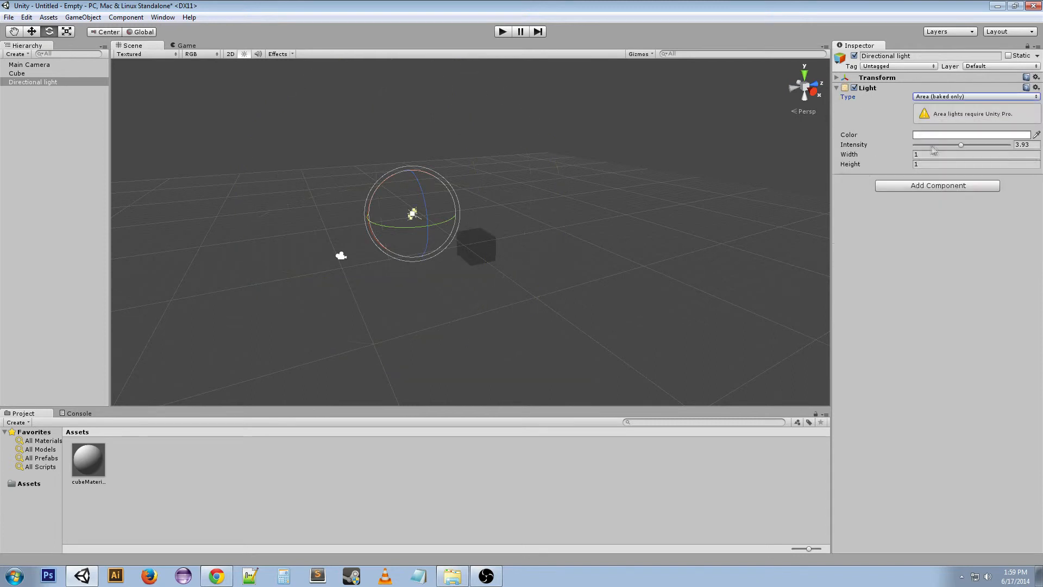
mouse_move(946, 104)
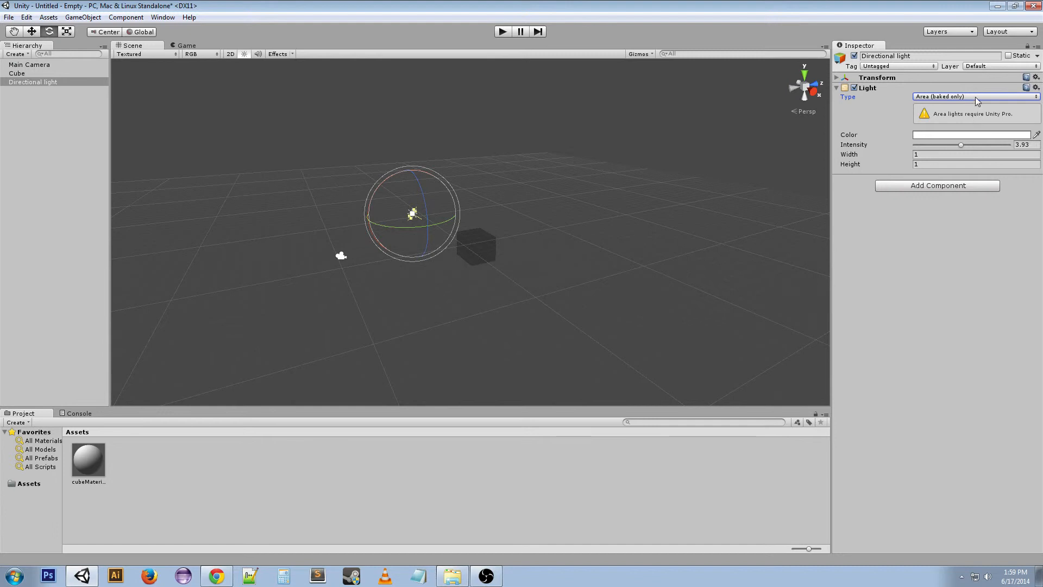
mouse_move(897, 127)
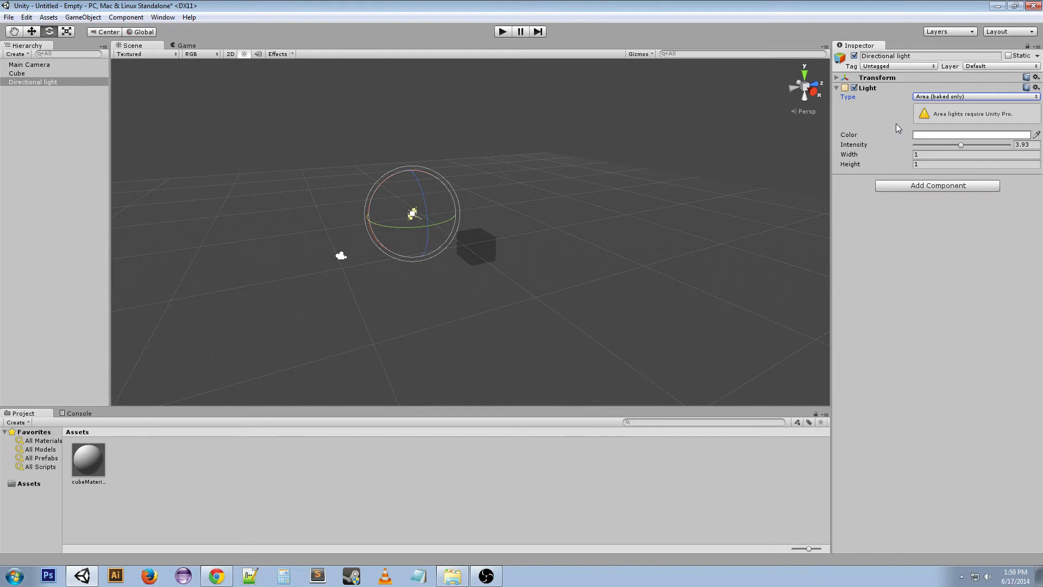
Switch the light back to Point with range about 11 and intensity 3.93.
left_click(974, 96)
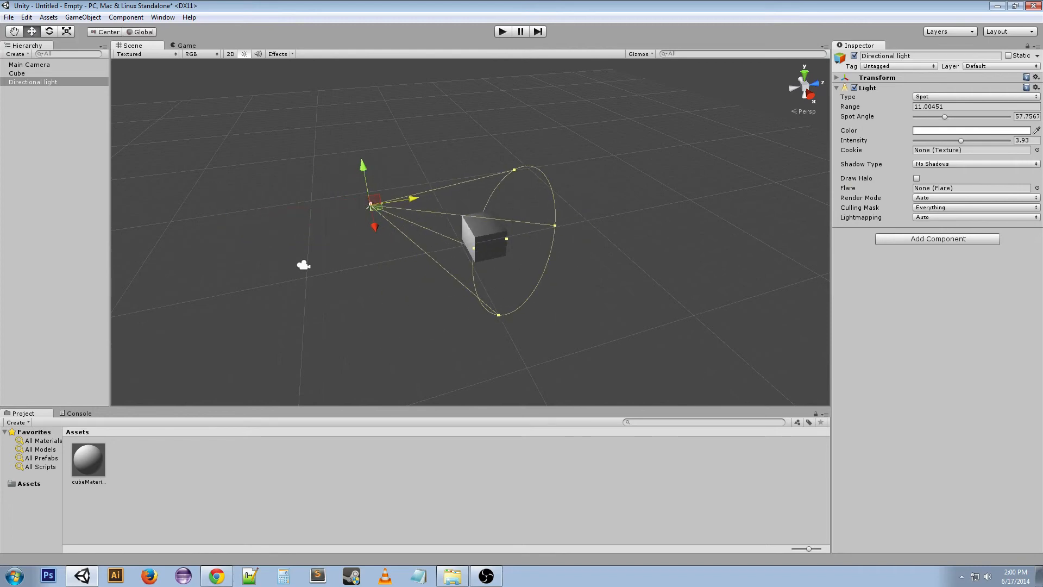
left_click(974, 97)
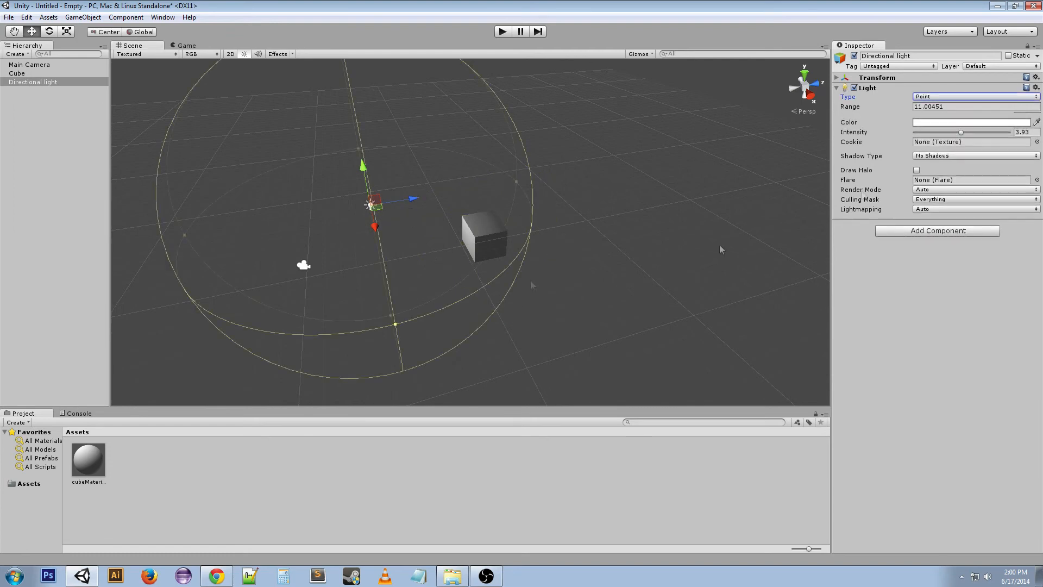